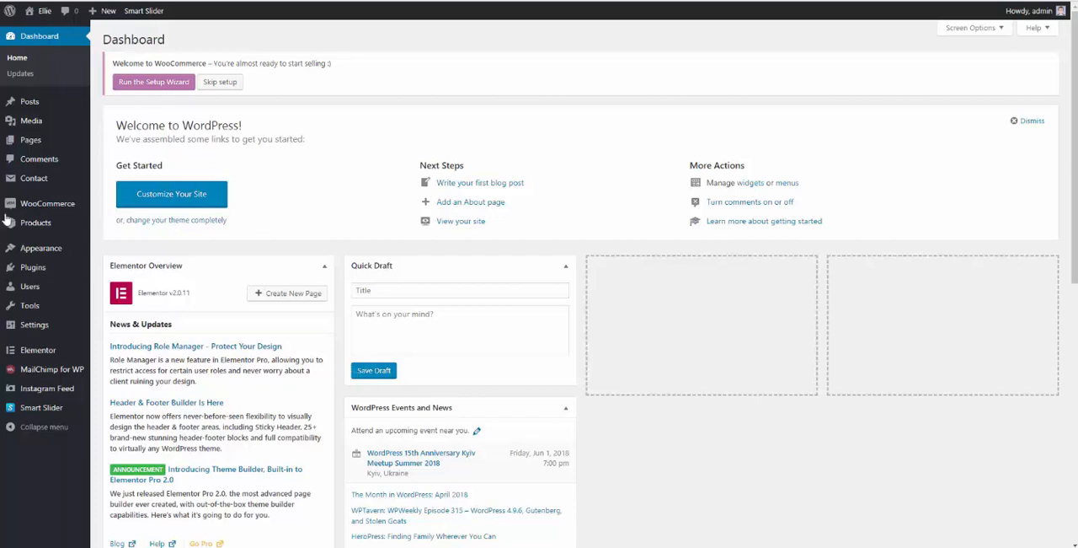
# Go to Appearance > Import Demo Data to reach the One Click Demo Import page.
pyautogui.click(40, 248)
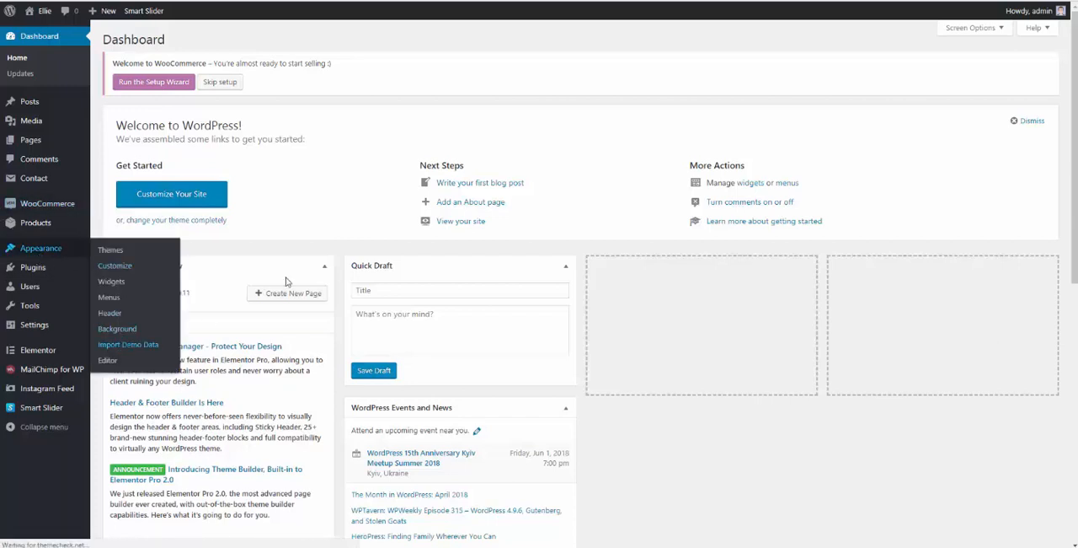
pyautogui.click(129, 343)
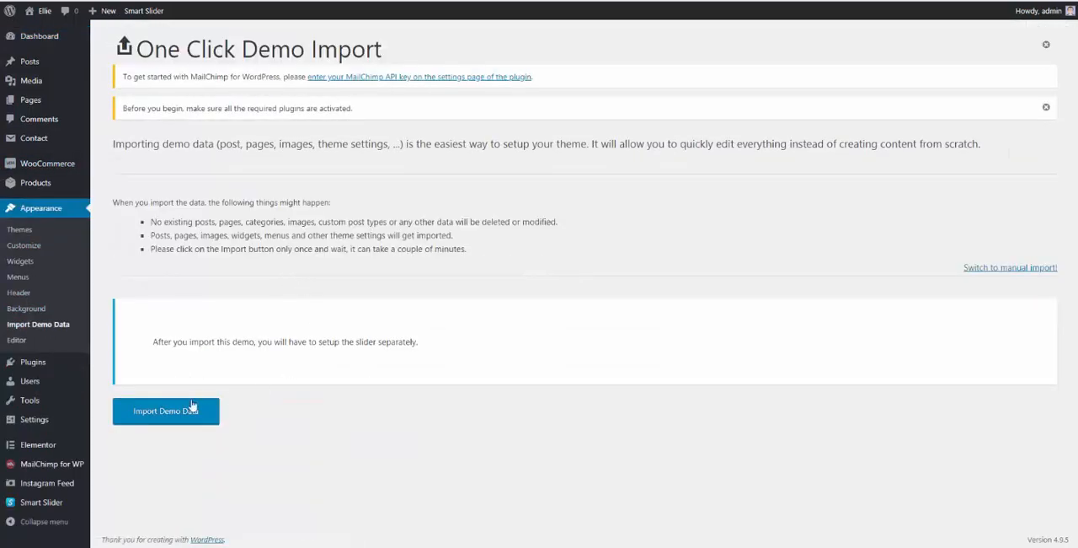
# Run the demo data import until the 'That's it, all done!' confirmation appears.
pyautogui.click(165, 411)
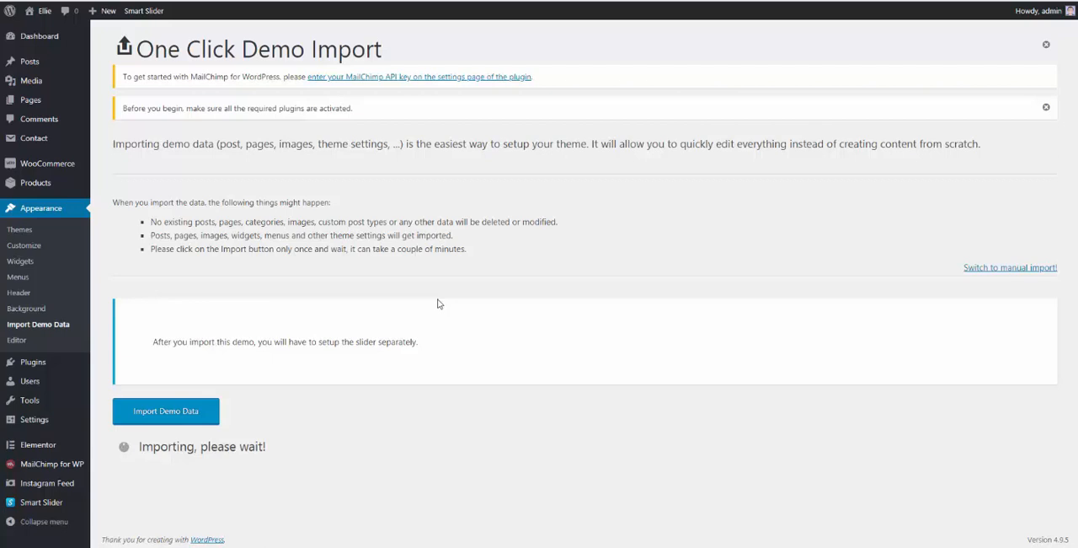
pyautogui.click(166, 410)
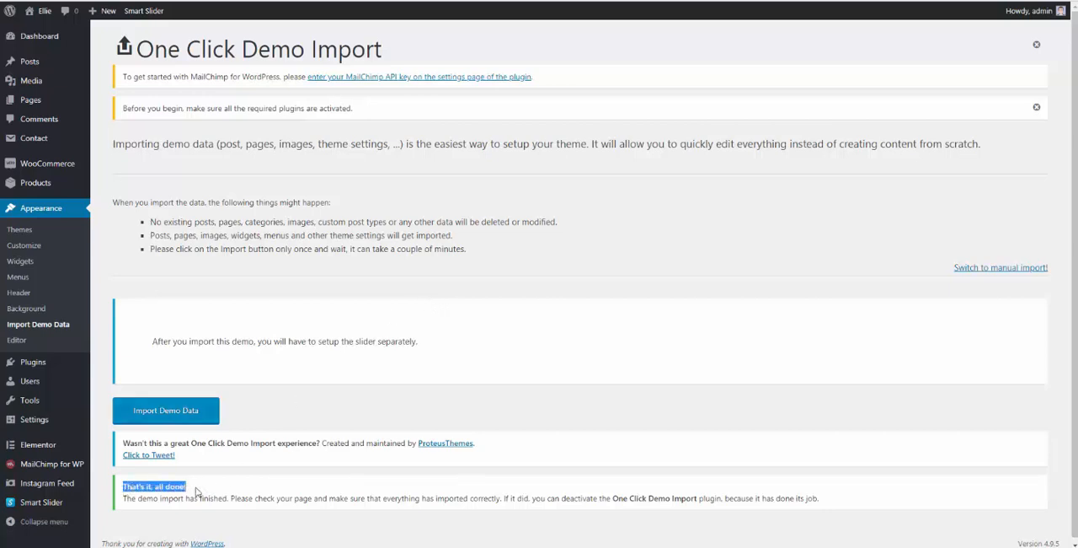
pyautogui.moveTo(232, 173)
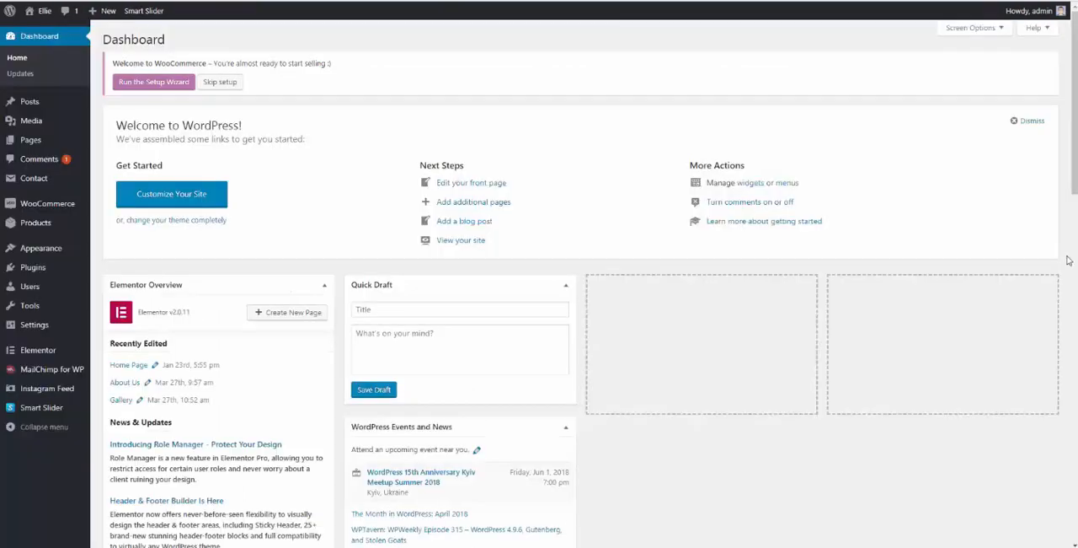
pyautogui.moveTo(863, 308)
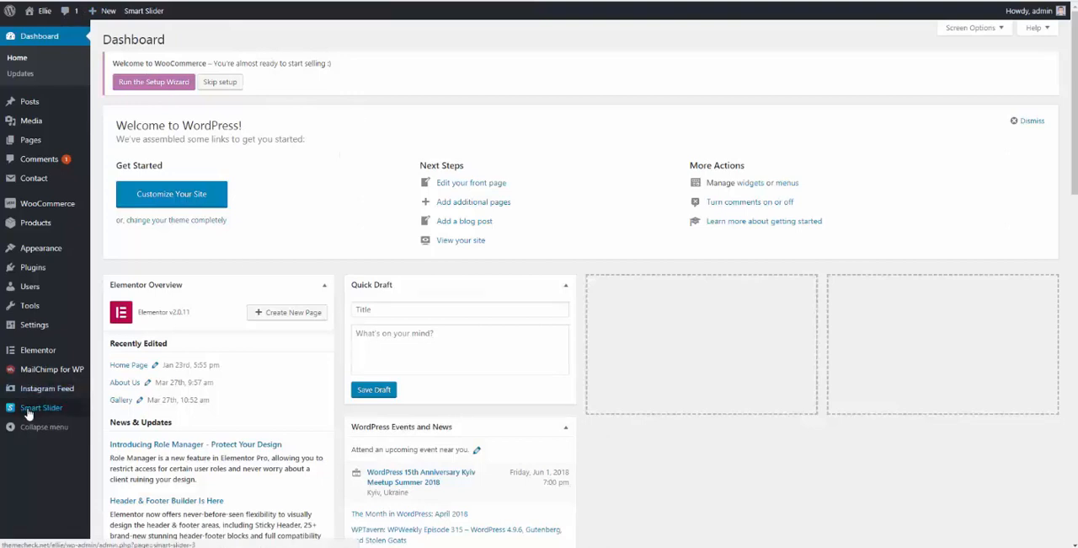
# Import the .ss3 export file into Smart Slider as the four-slide 'Main' slider and note its ID.
pyautogui.click(41, 407)
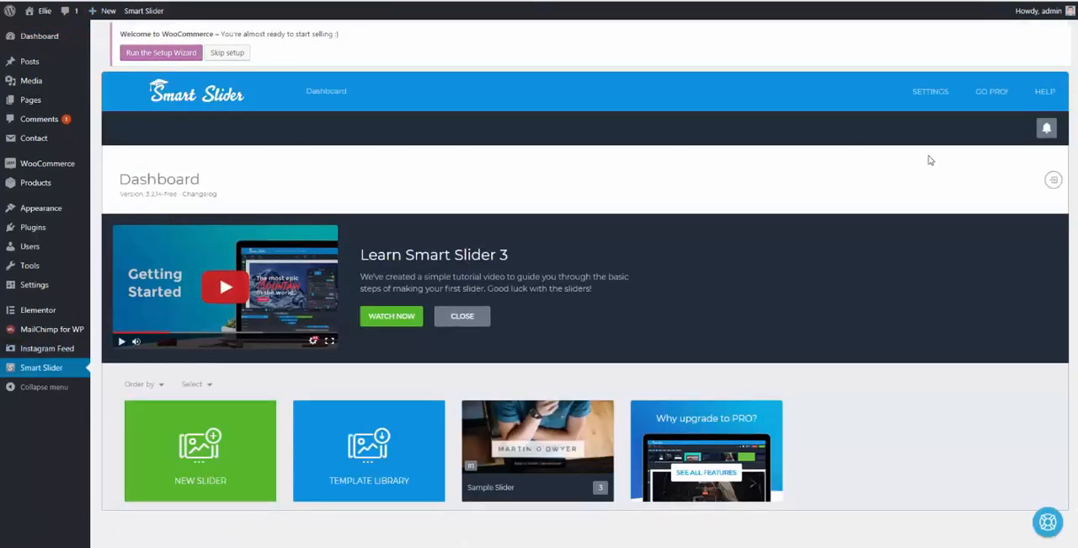
pyautogui.moveTo(1054, 180)
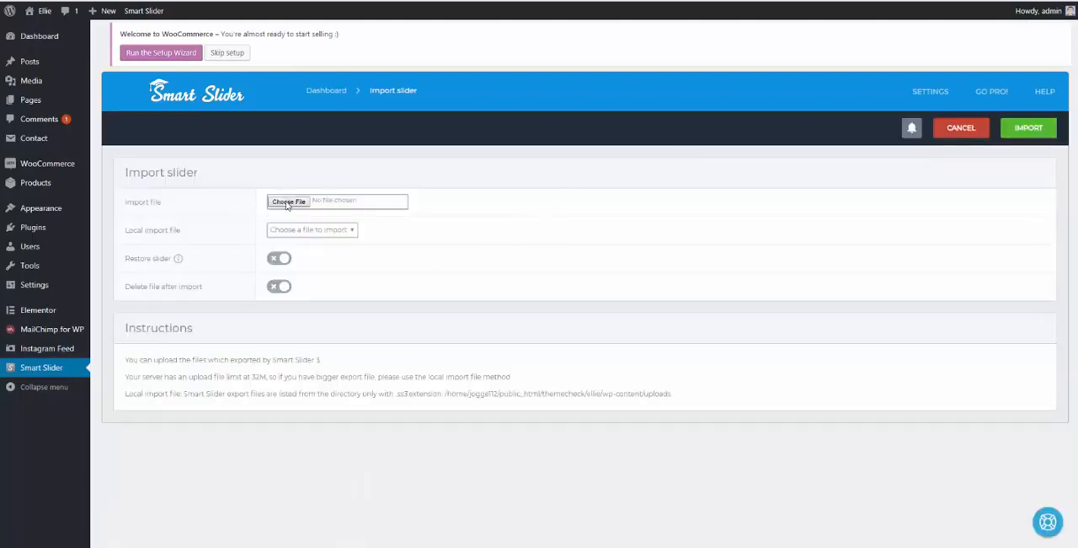
pyautogui.click(288, 201)
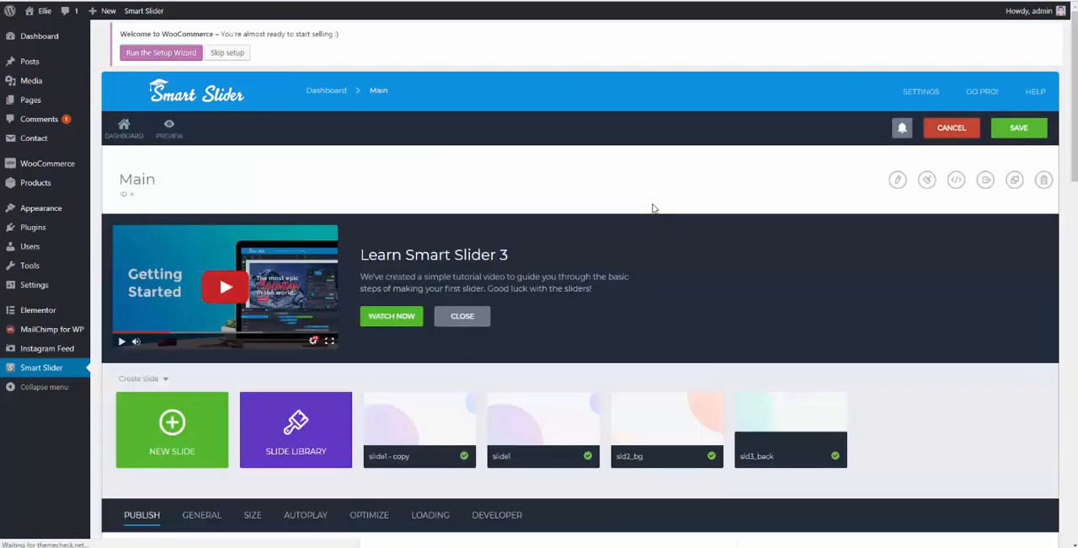
pyautogui.click(901, 127)
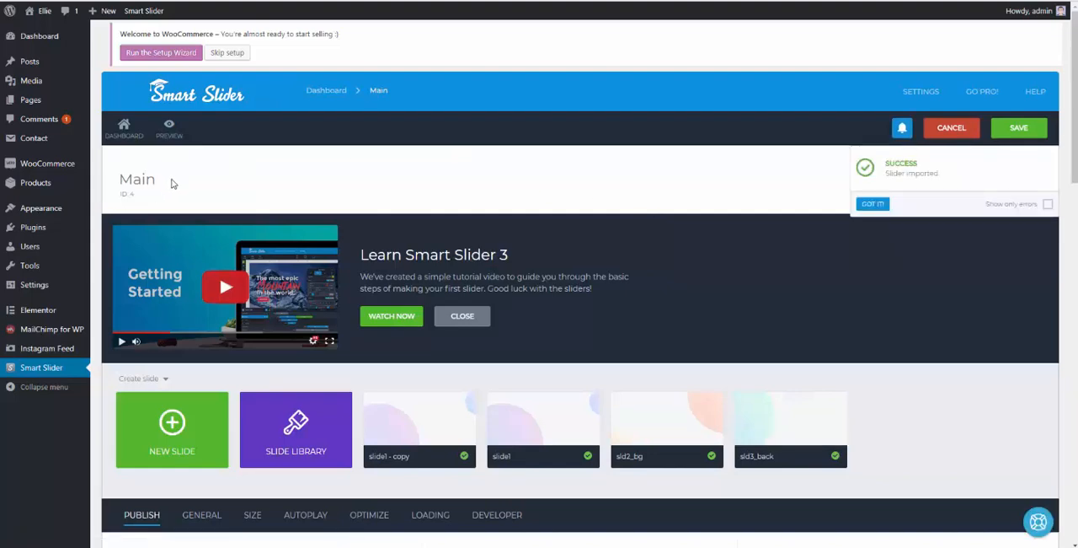
pyautogui.doubleClick(137, 178)
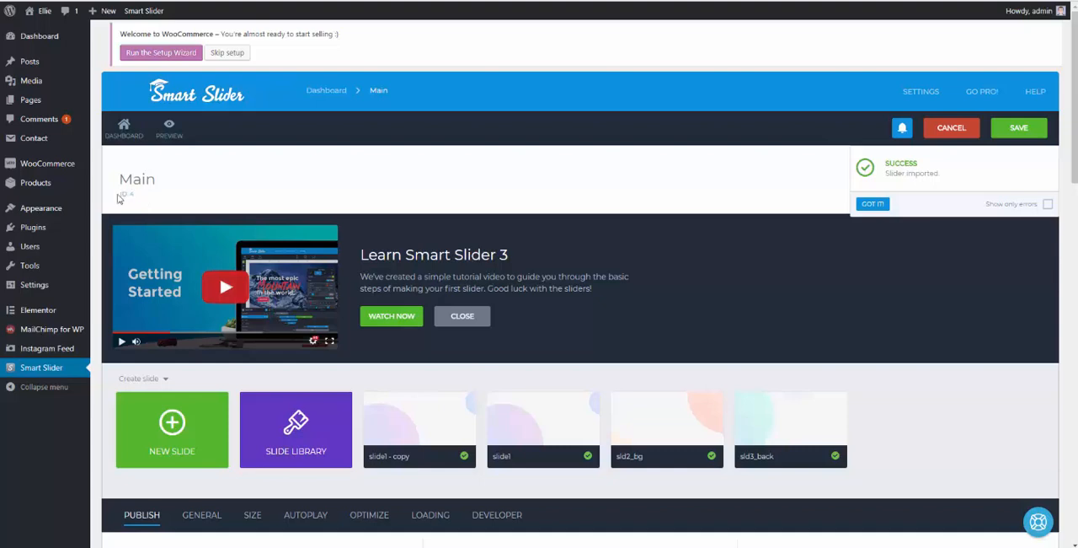
pyautogui.moveTo(156, 200)
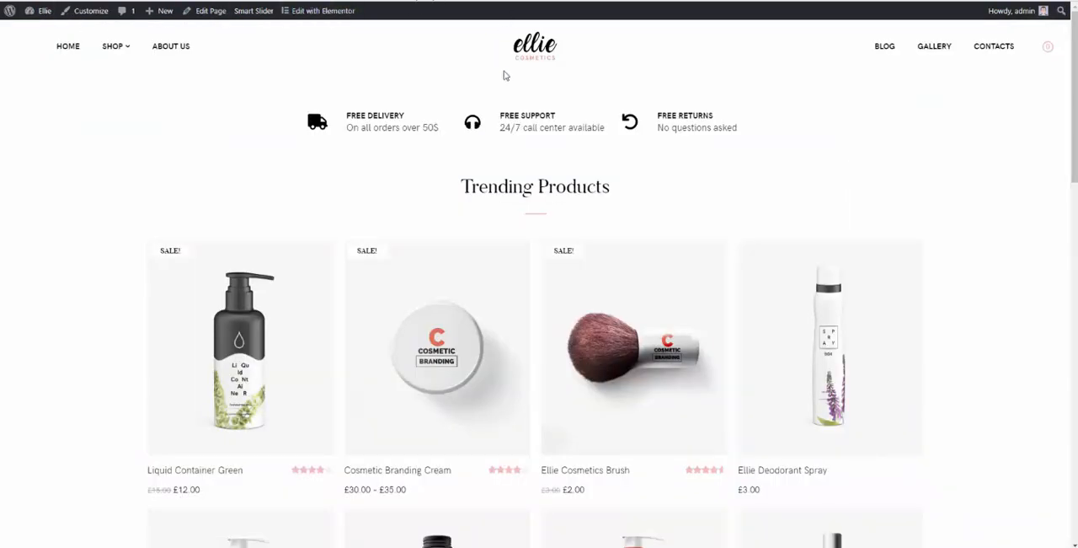
pyautogui.moveTo(560, 103)
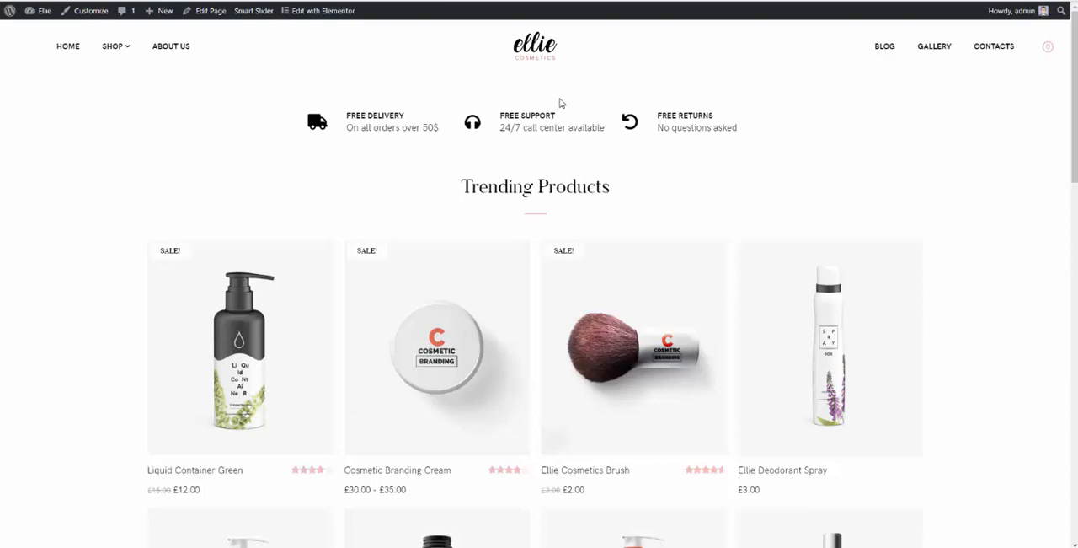
pyautogui.moveTo(538, 69)
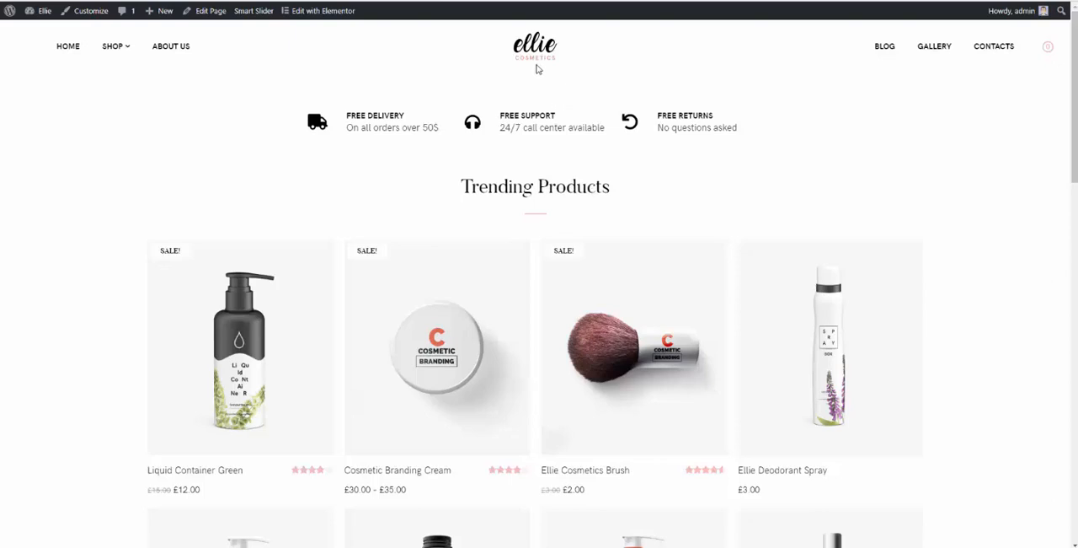
pyautogui.moveTo(323, 11)
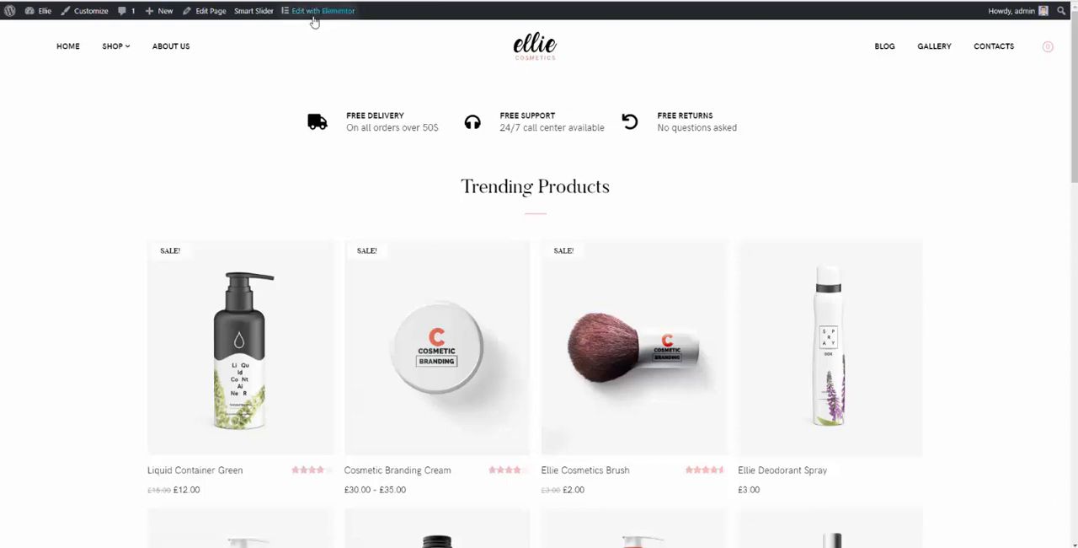
pyautogui.moveTo(484, 79)
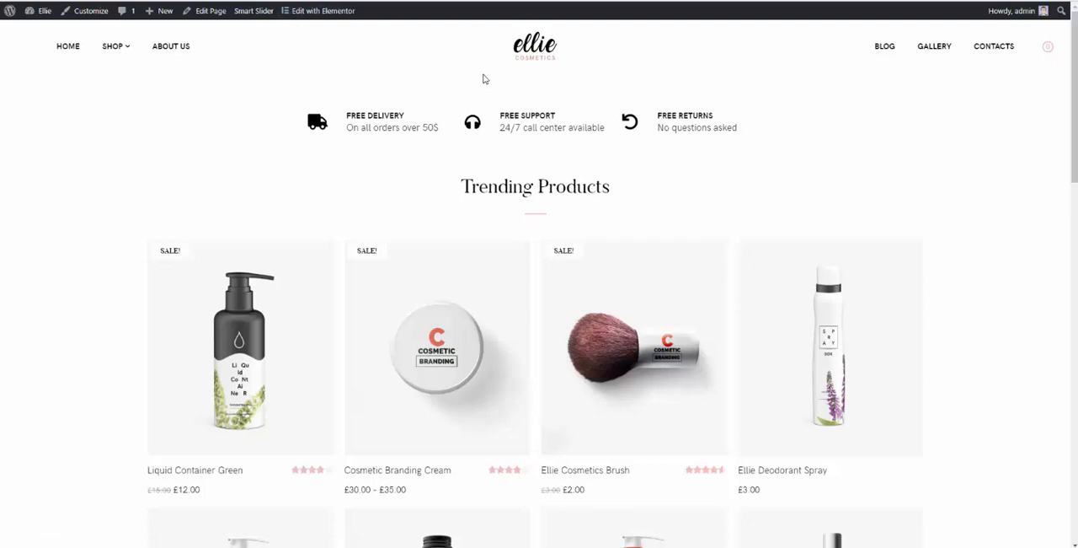
pyautogui.moveTo(448, 101)
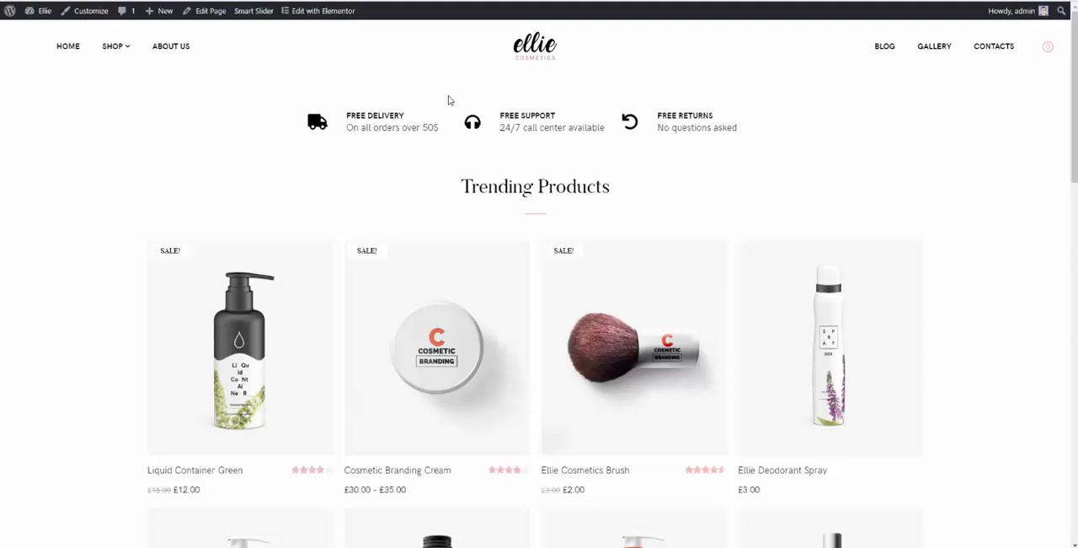
pyautogui.moveTo(390, 72)
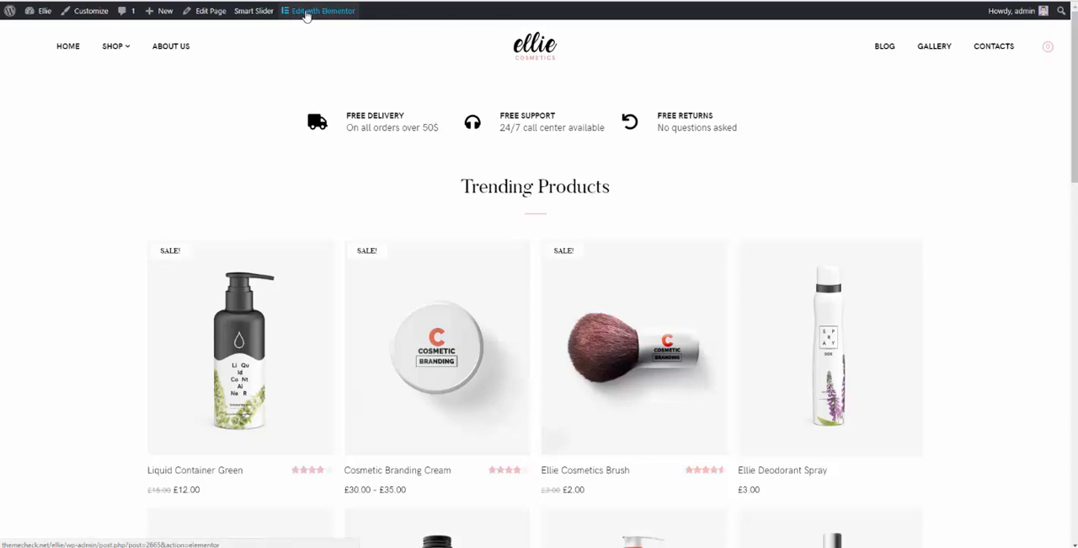
# Launch Edit with Elementor from the admin bar on the live Ellie home page.
pyautogui.click(323, 10)
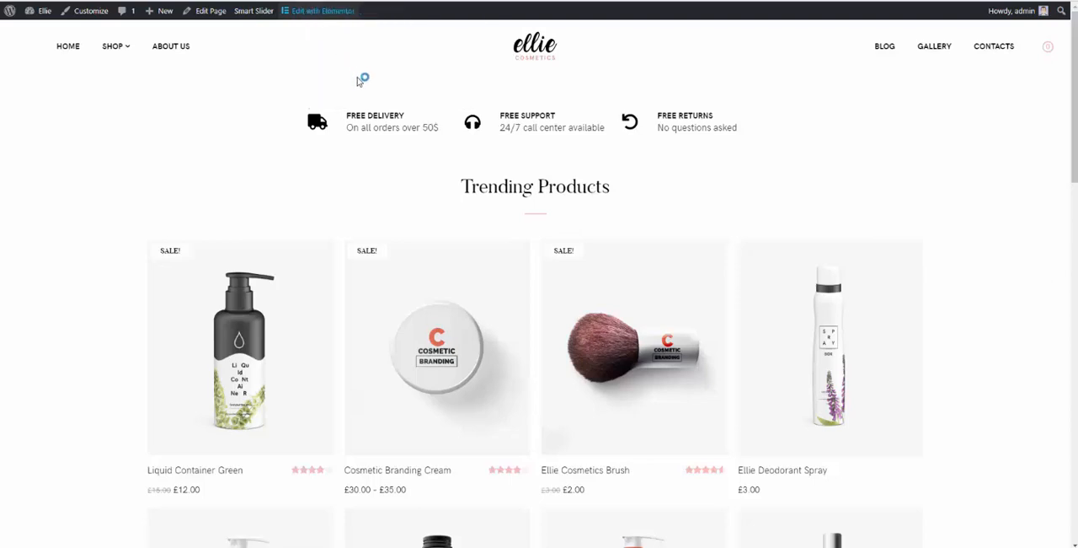
# Change the home page slider shortcode to slider 4 and update the page.
pyautogui.click(320, 10)
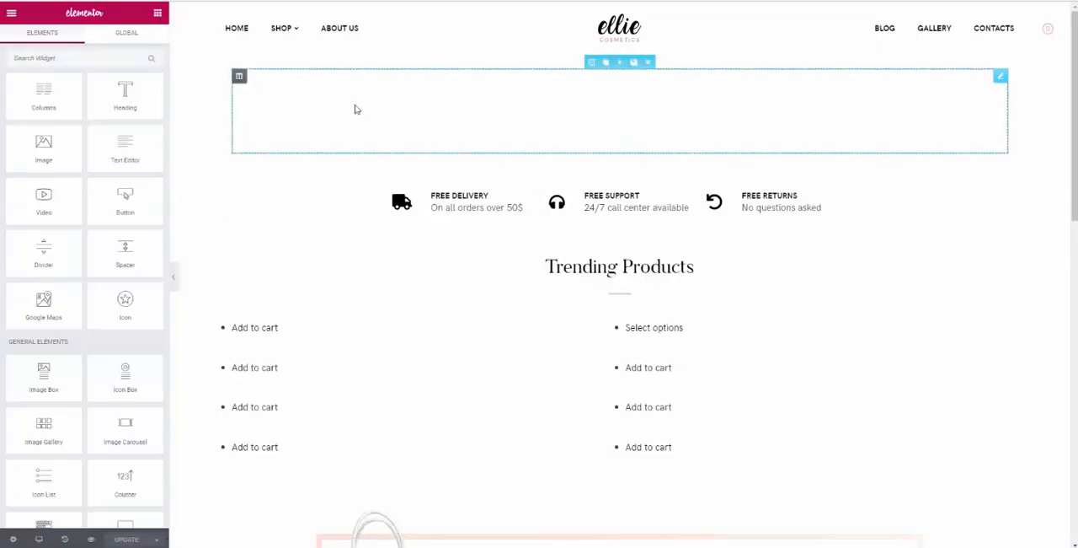
pyautogui.moveTo(498, 90)
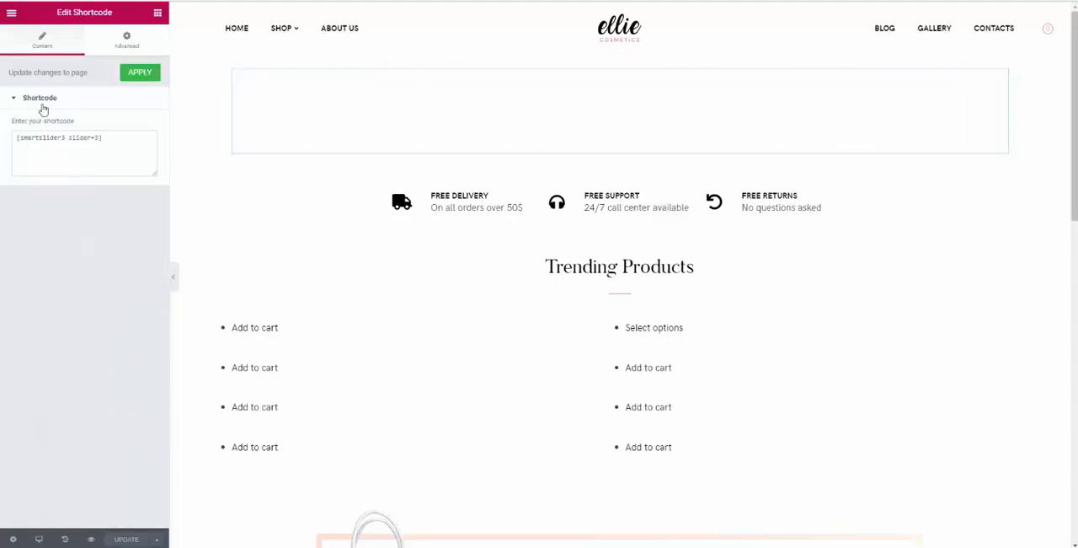
pyautogui.doubleClick(39, 137)
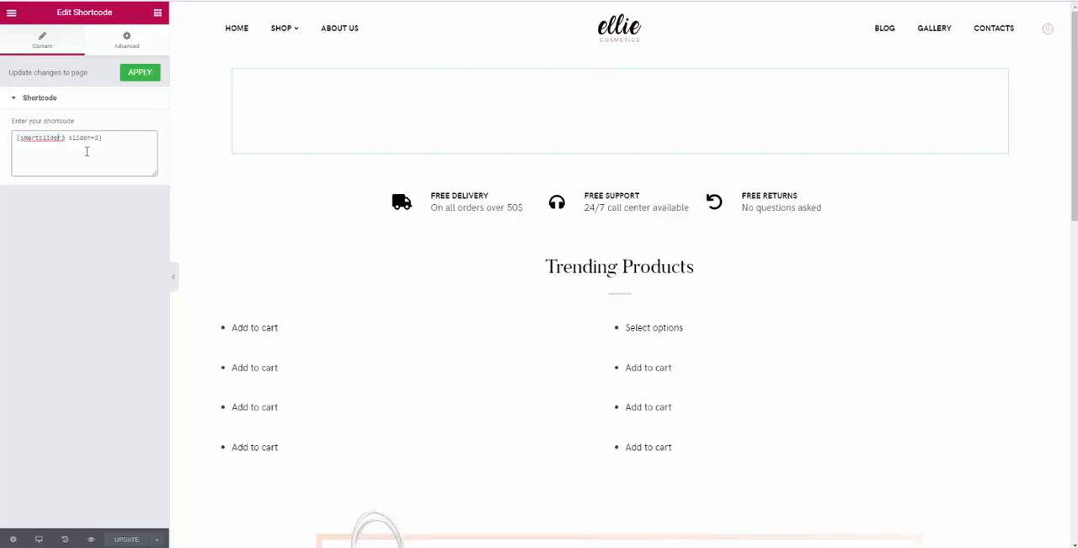
pyautogui.doubleClick(80, 138)
pyautogui.write('4')
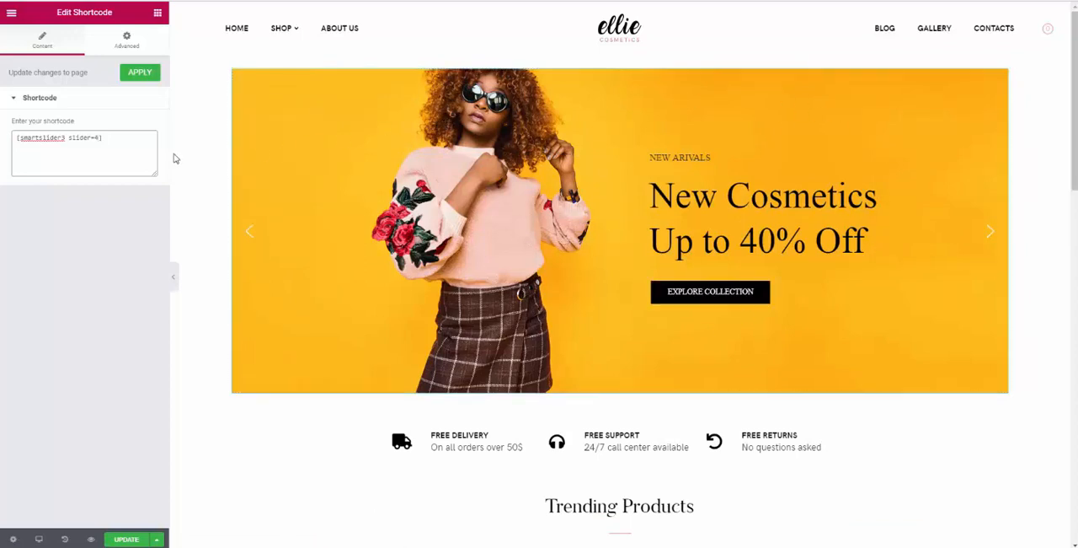
pyautogui.click(139, 72)
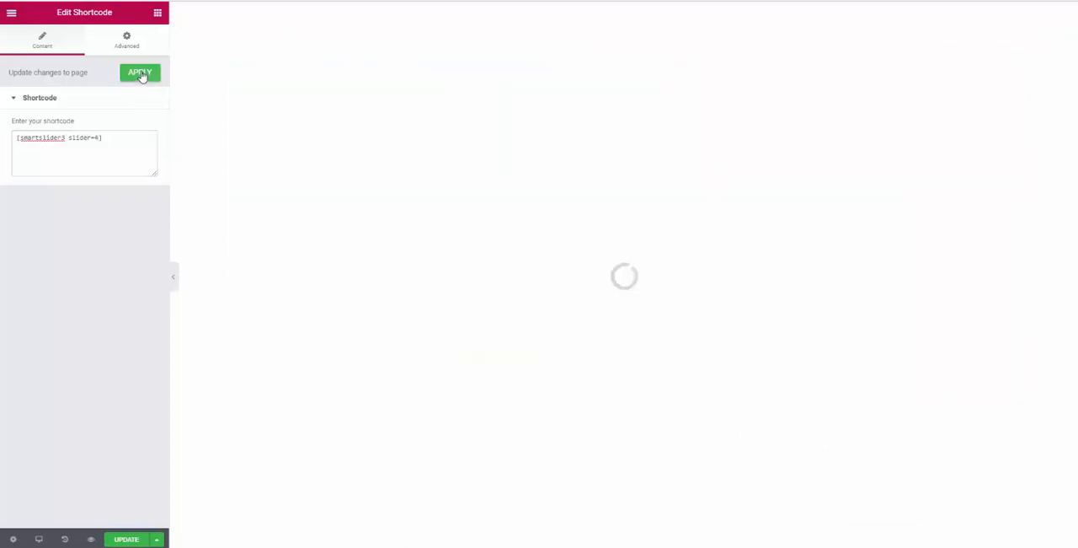
pyautogui.click(139, 73)
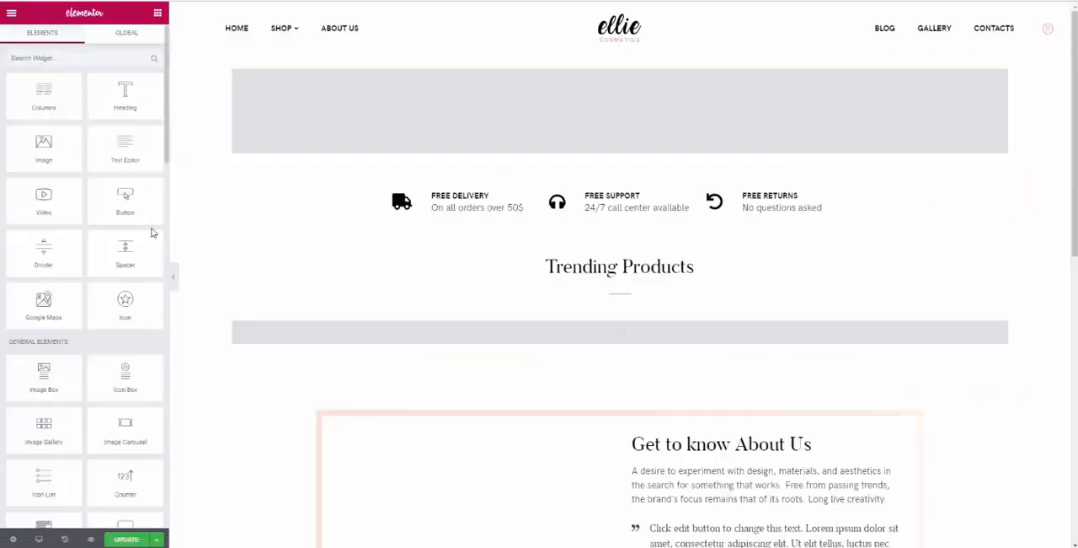
pyautogui.click(126, 539)
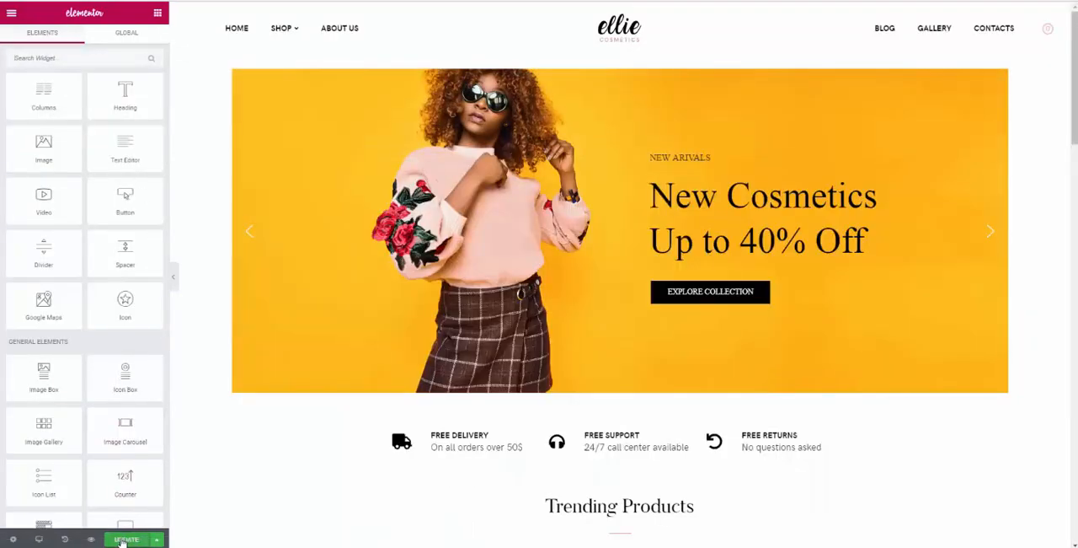
pyautogui.click(126, 539)
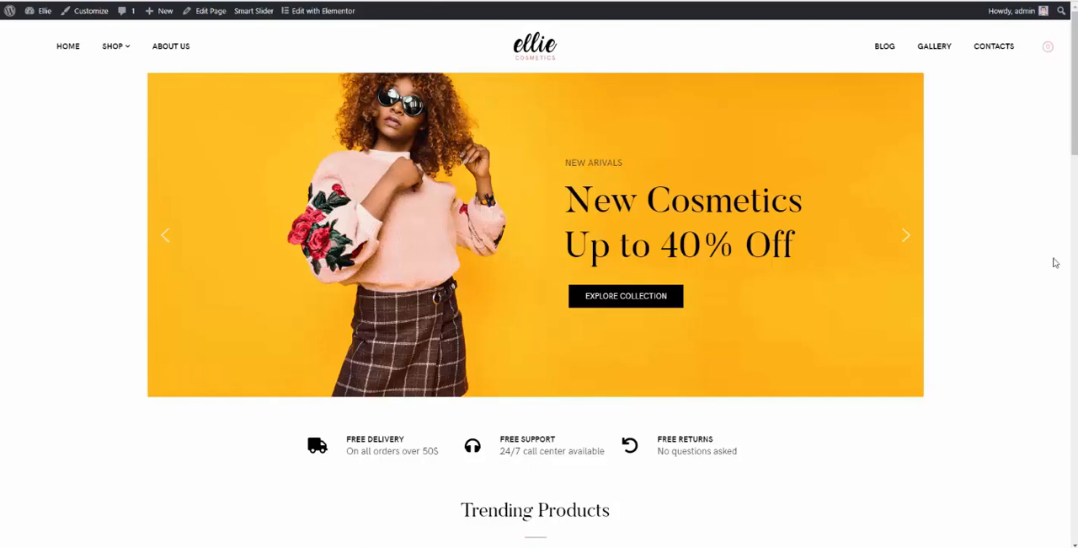
pyautogui.moveTo(450, 77)
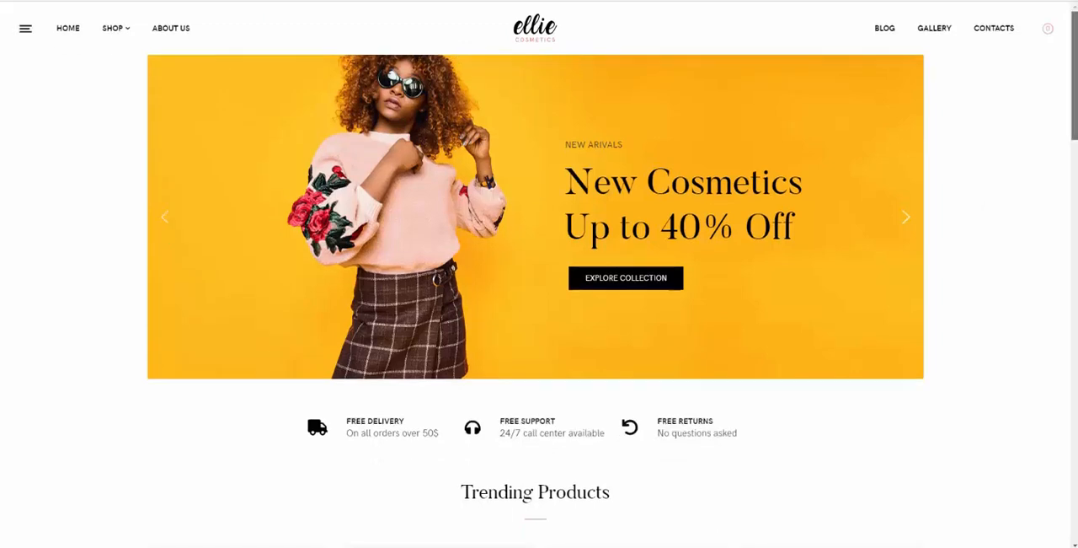
# Scroll the live home page past Trending Products to the Instagram and Newsletter sections.
pyautogui.scroll(-3)
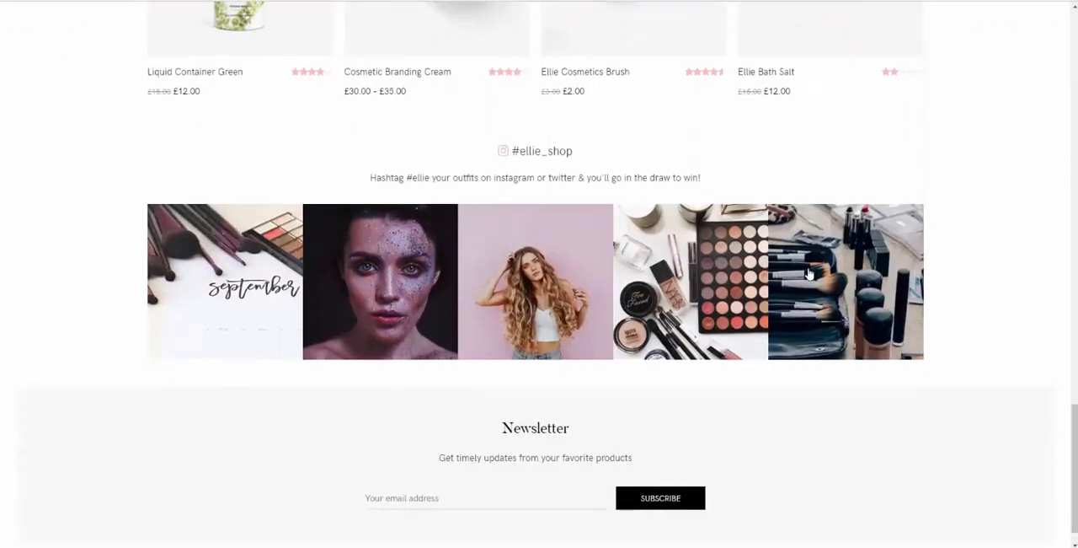
pyautogui.scroll(3)
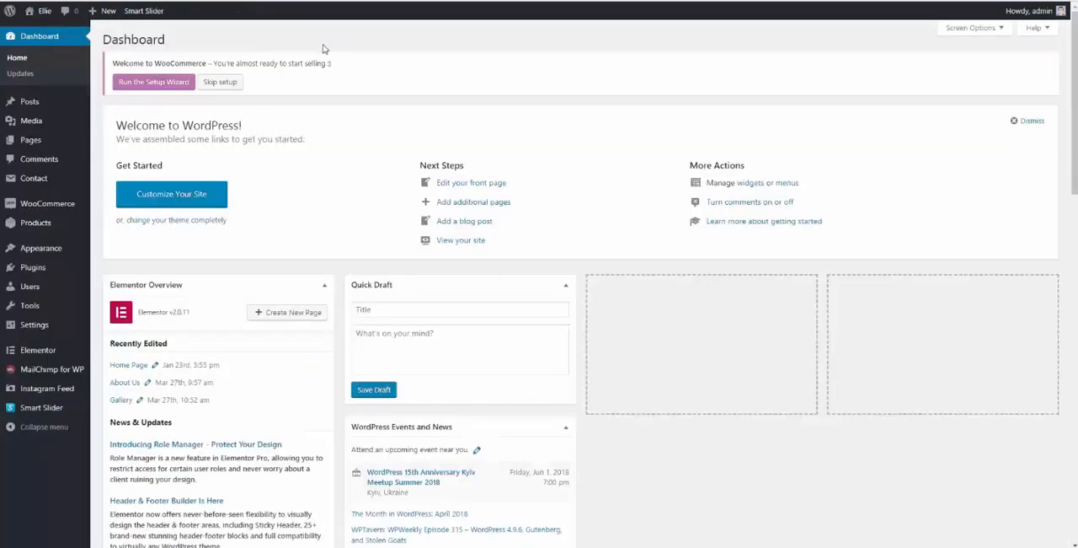
# Open Instagram Feed from the dashboard's left admin sidebar.
pyautogui.scroll(-3)
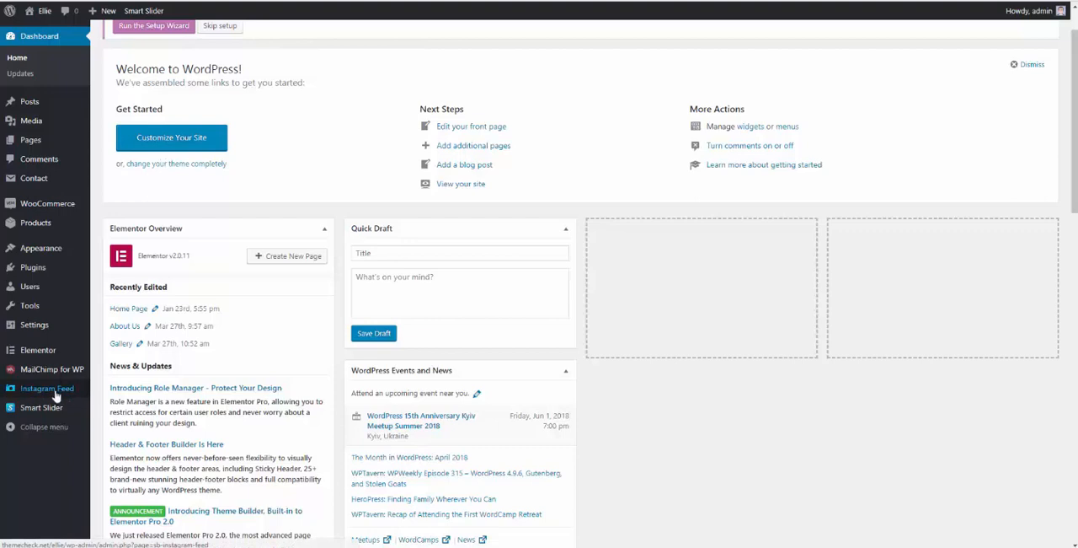
pyautogui.moveTo(36, 392)
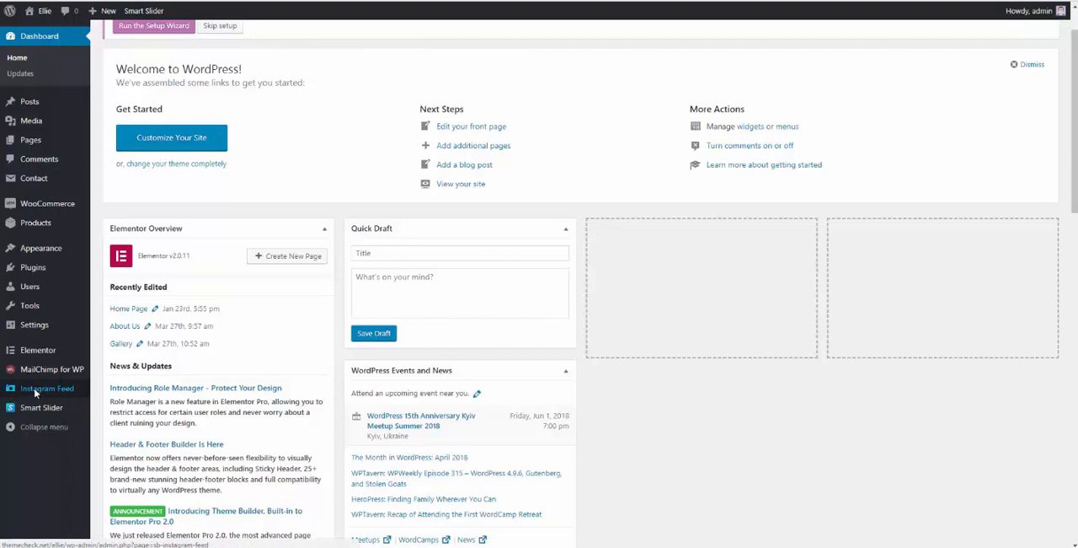
pyautogui.click(46, 388)
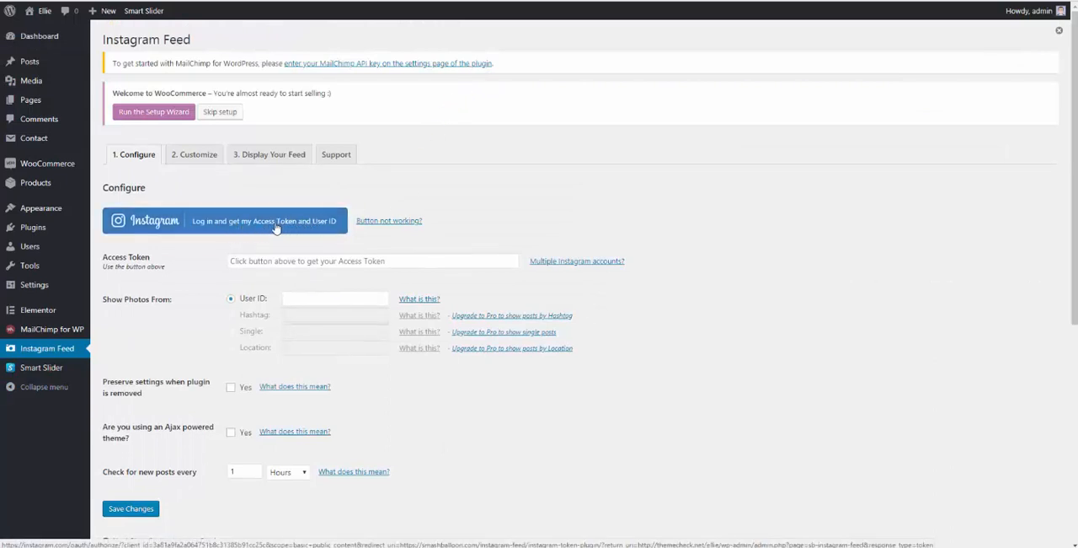
# Log in to Instagram to fetch the access token and user ID, then save.
pyautogui.click(227, 220)
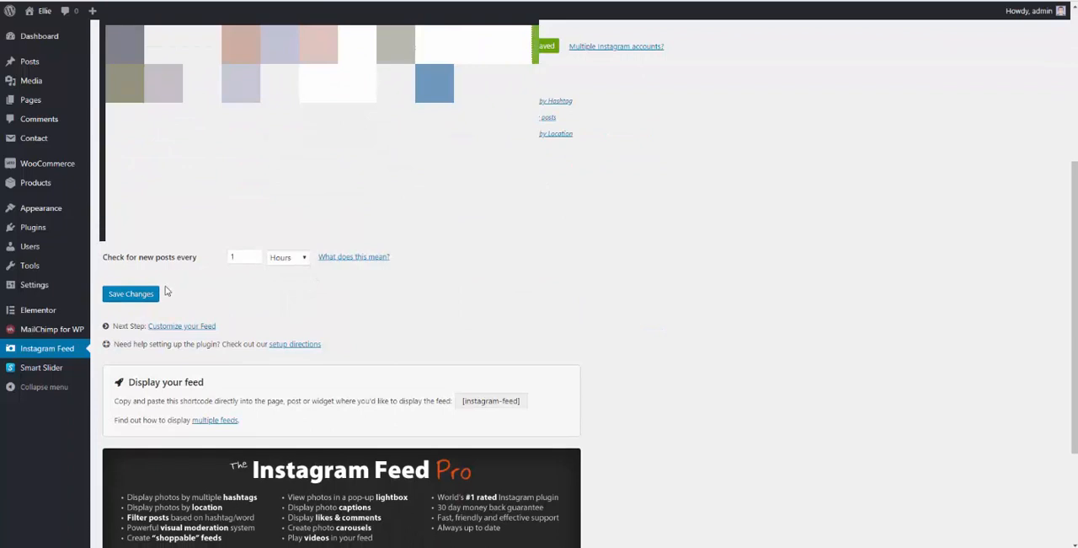
pyautogui.click(131, 293)
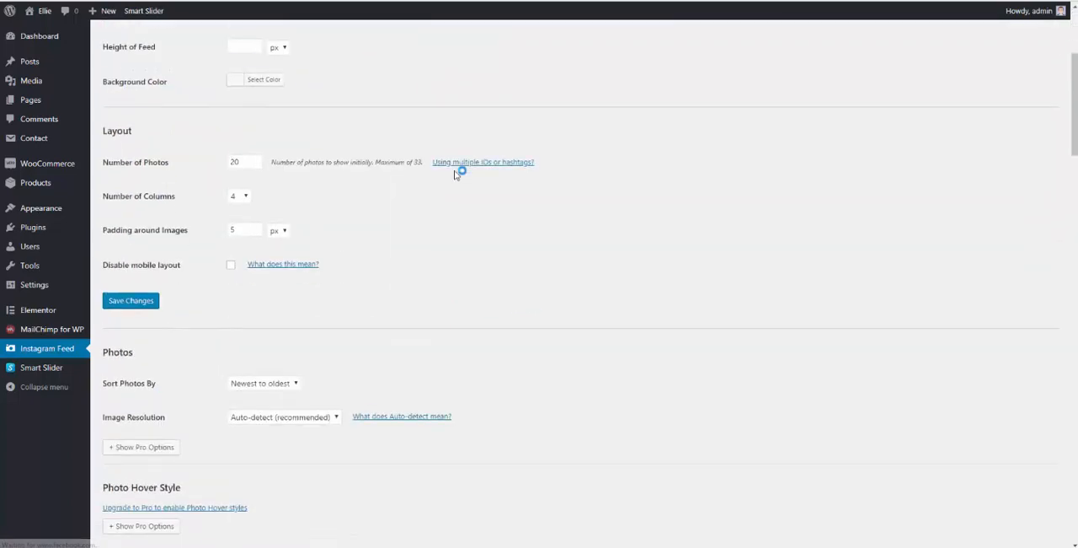
# Set the feed to 5 photos, 5 columns, 0 padding, header and bio hidden, and save.
pyautogui.click(243, 162)
pyautogui.write('5')
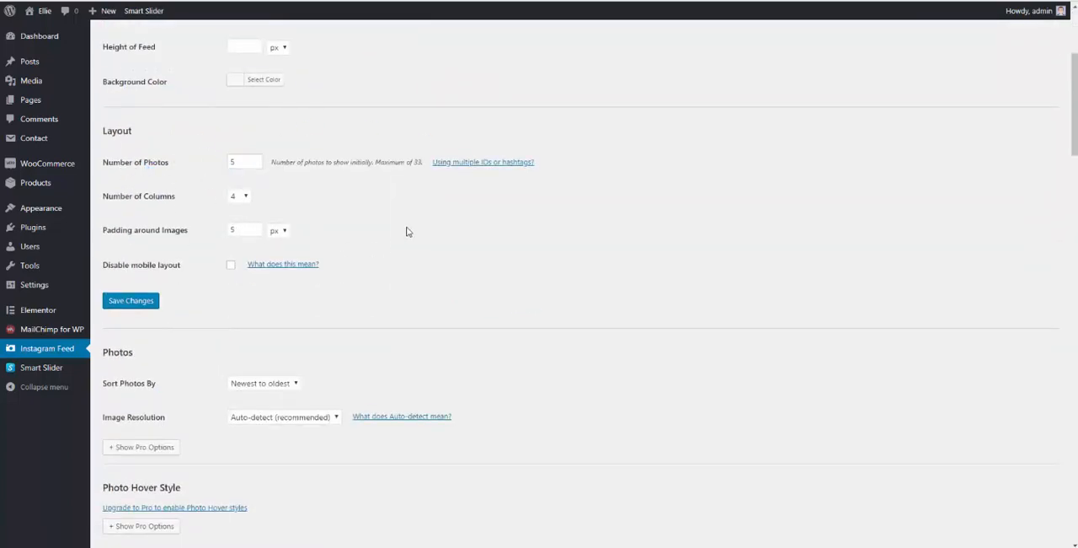
pyautogui.click(238, 195)
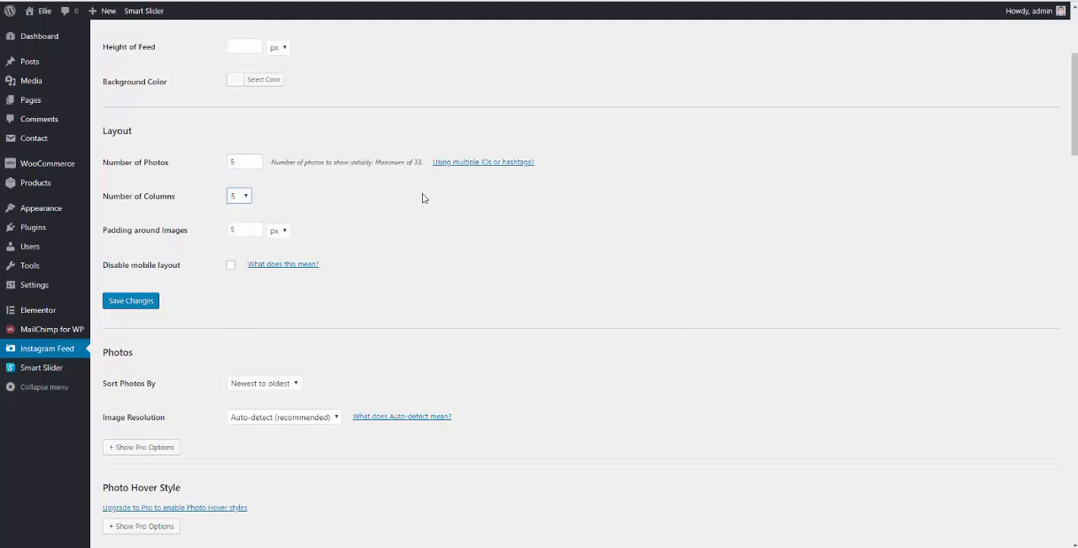
pyautogui.click(244, 229)
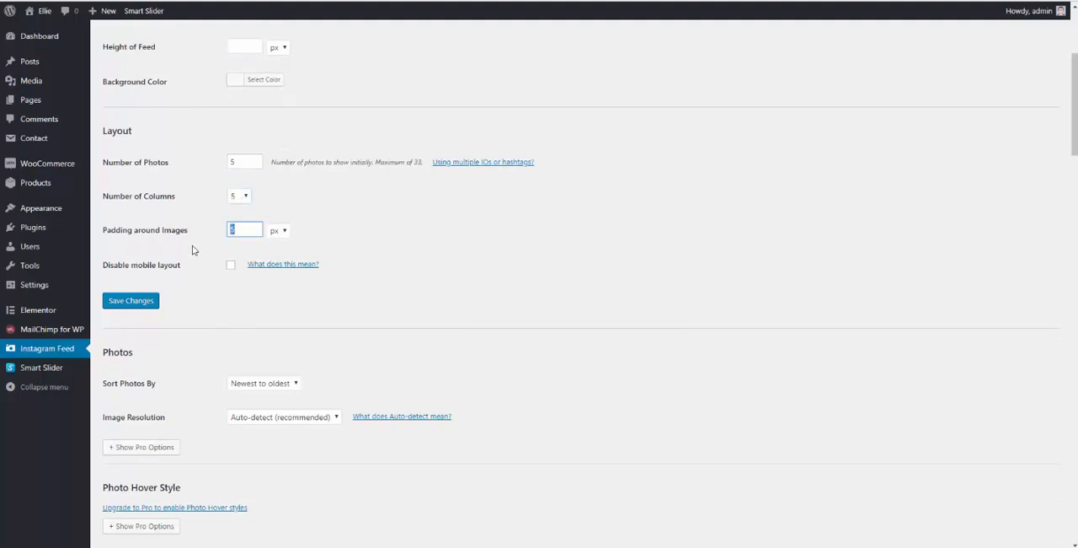
pyautogui.scroll(-3)
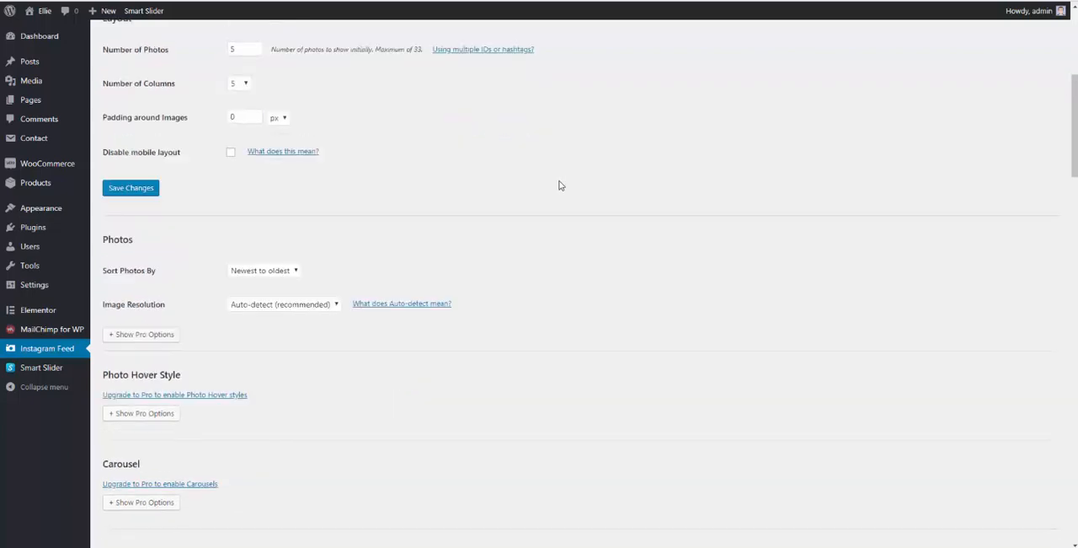
pyautogui.scroll(-3)
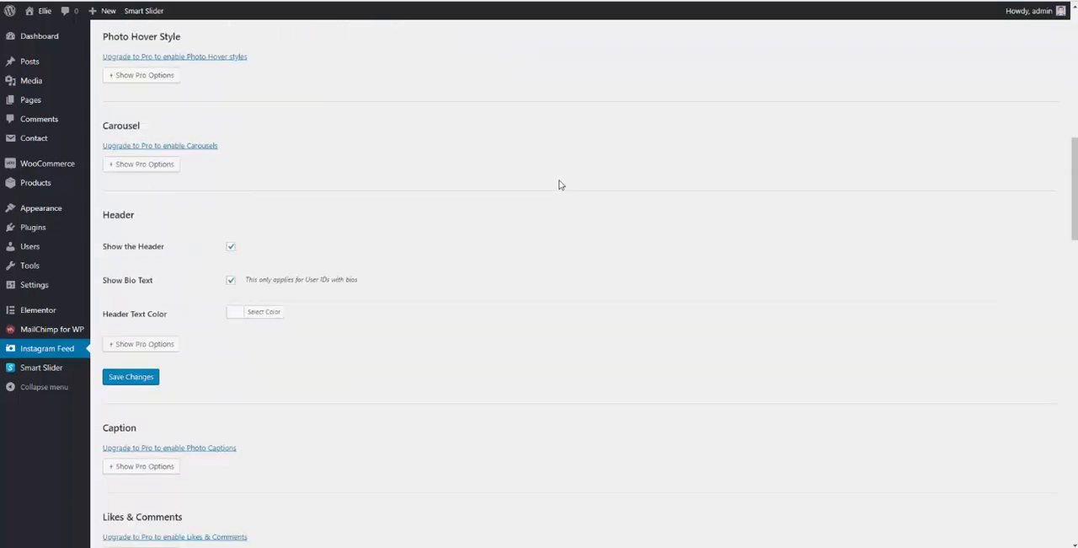
pyautogui.scroll(-3)
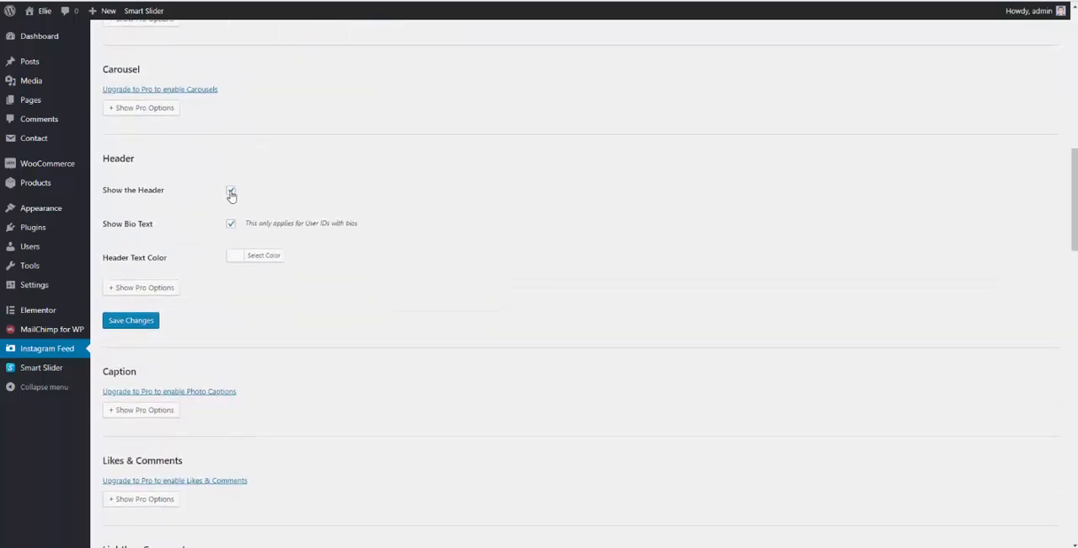
pyautogui.click(231, 189)
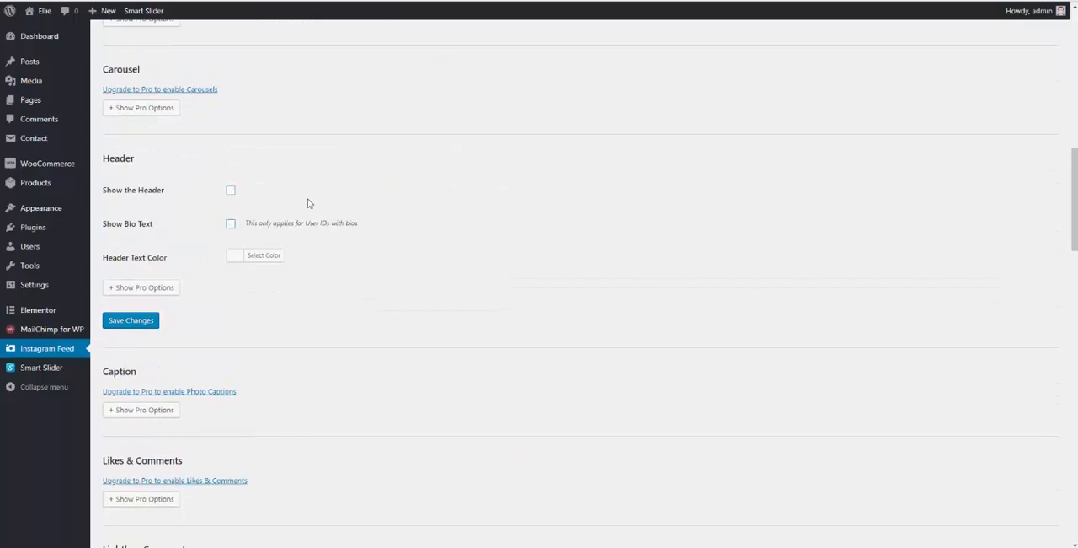
pyautogui.scroll(-3)
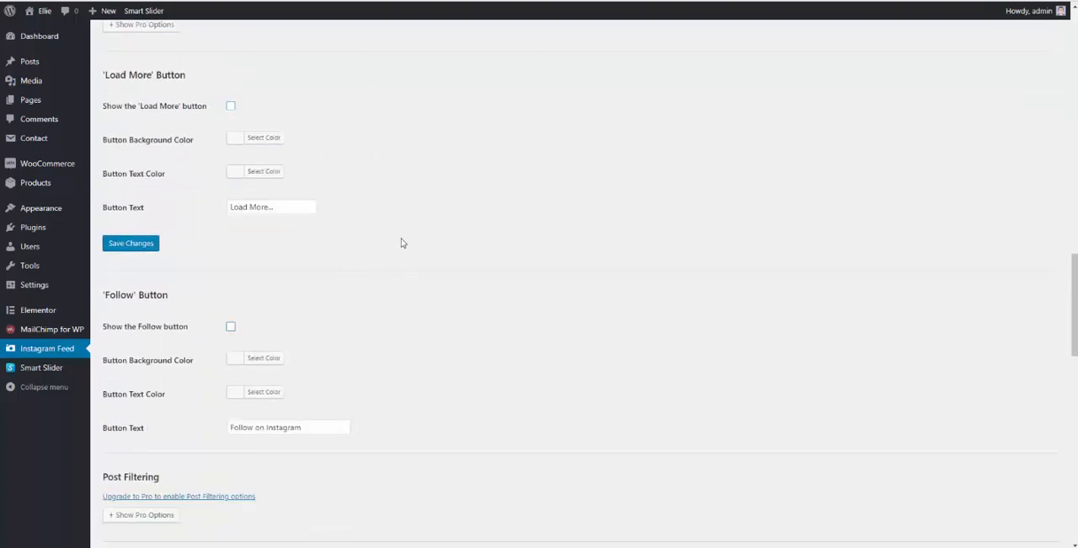
pyautogui.scroll(-3)
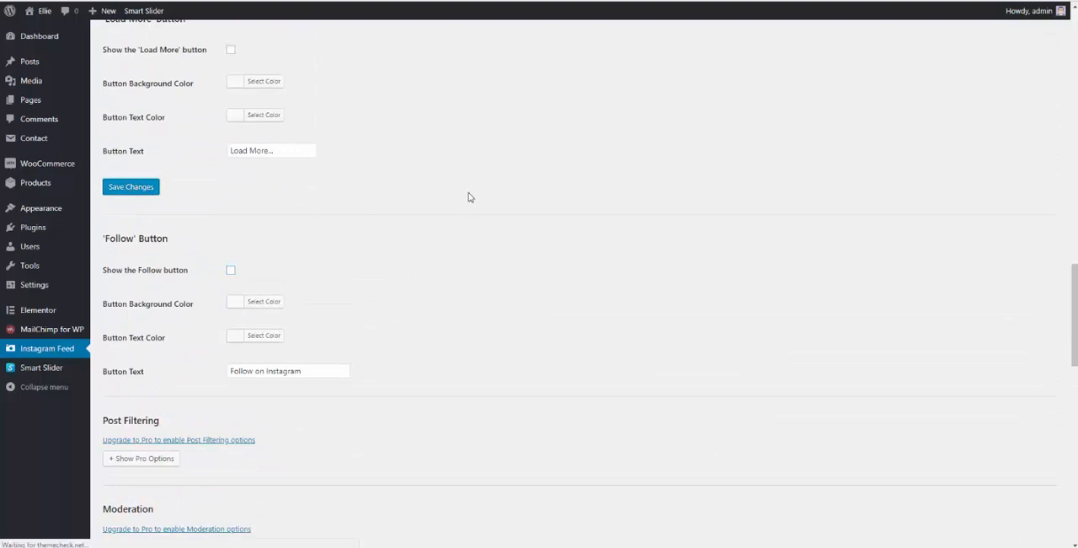
pyautogui.click(130, 186)
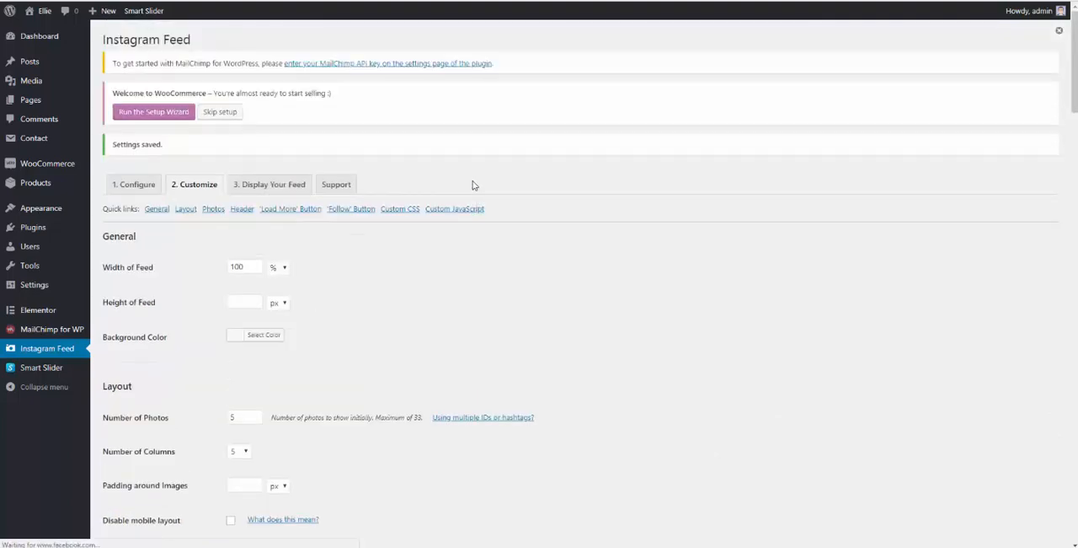
pyautogui.click(44, 10)
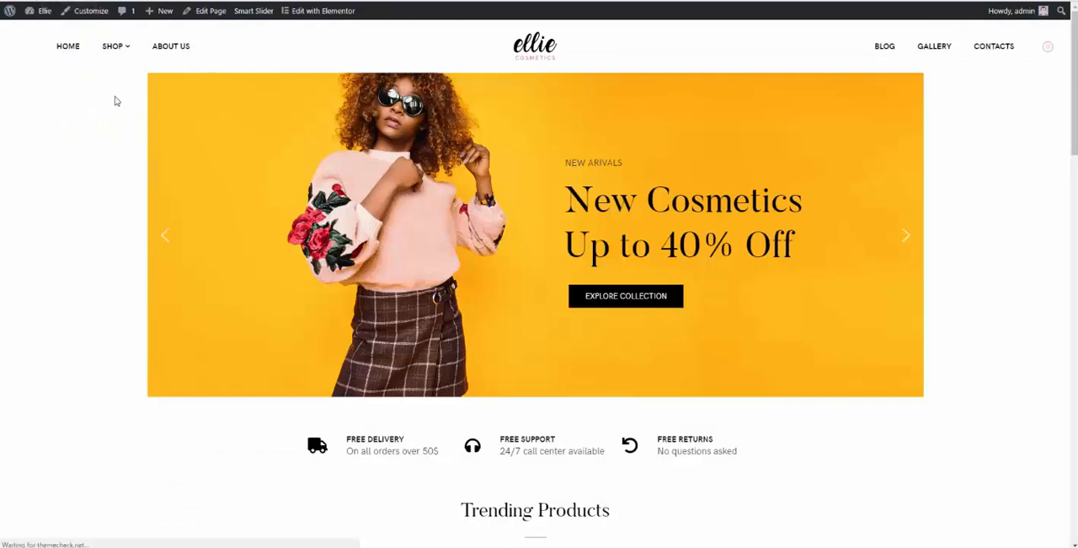
# Scroll the home page to confirm the #ellie_shop feed shows five photos in one row.
pyautogui.scroll(-3)
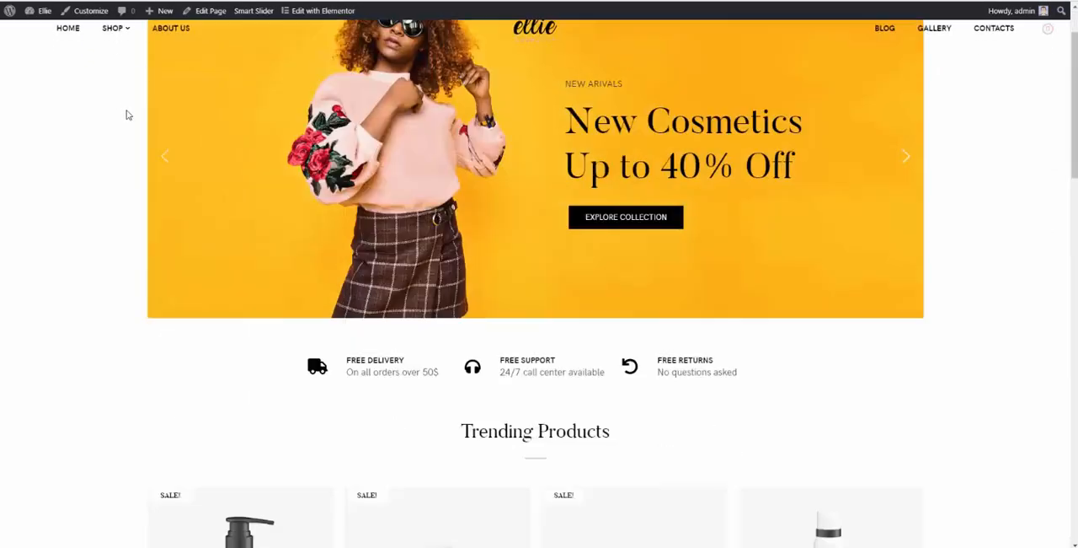
pyautogui.scroll(-3)
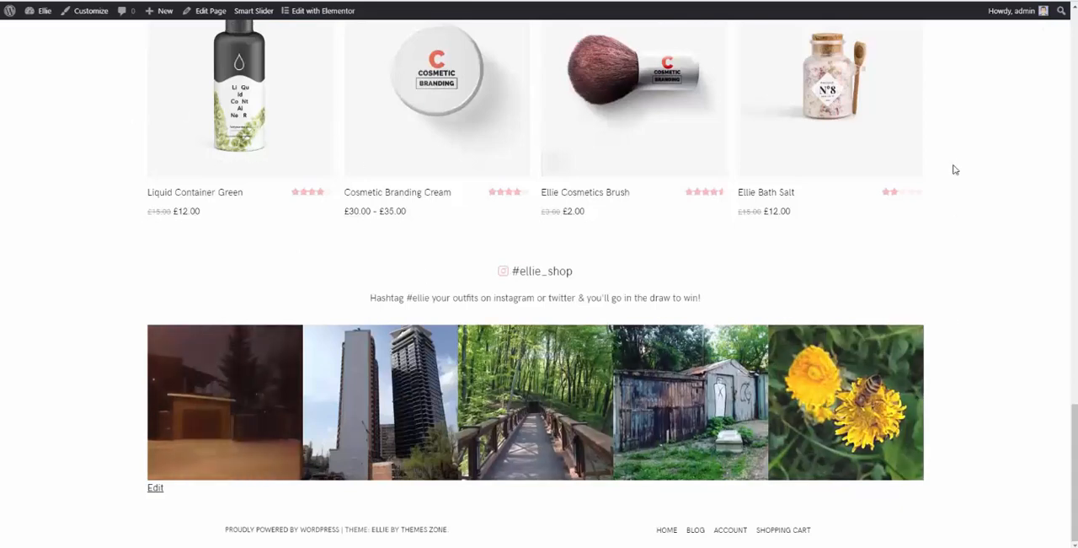
pyautogui.moveTo(759, 368)
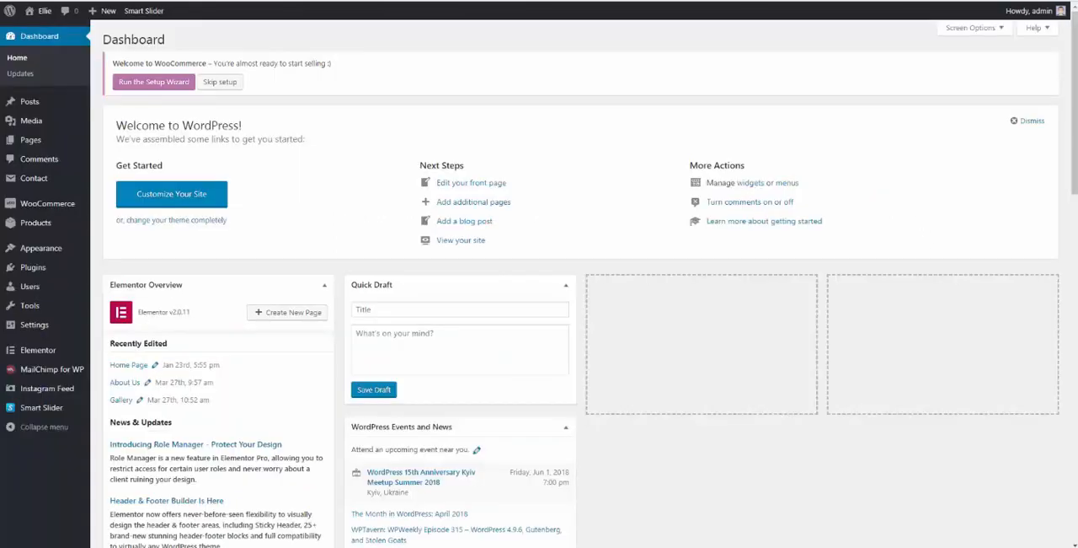
pyautogui.moveTo(1074, 260)
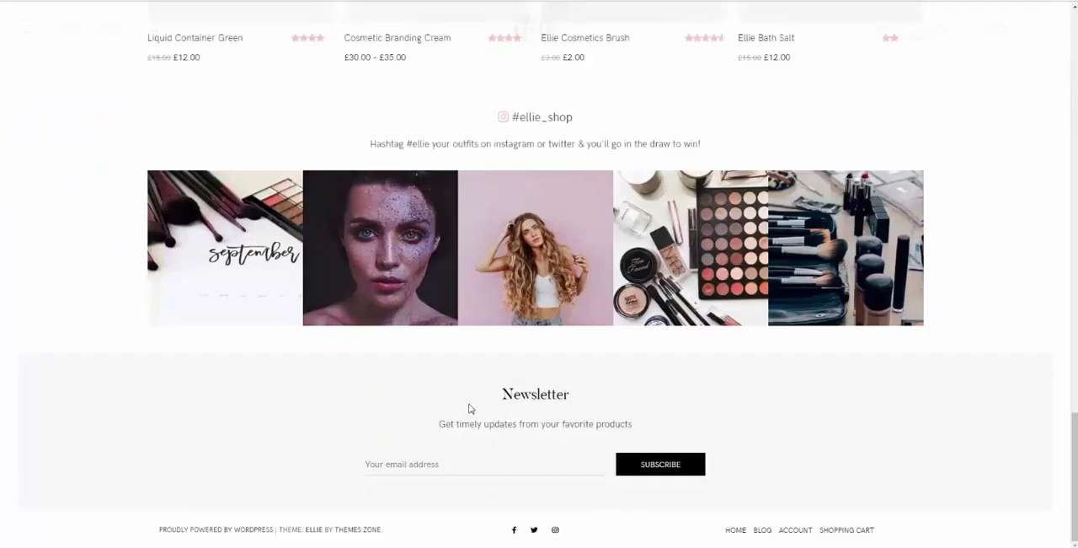
pyautogui.moveTo(790, 406)
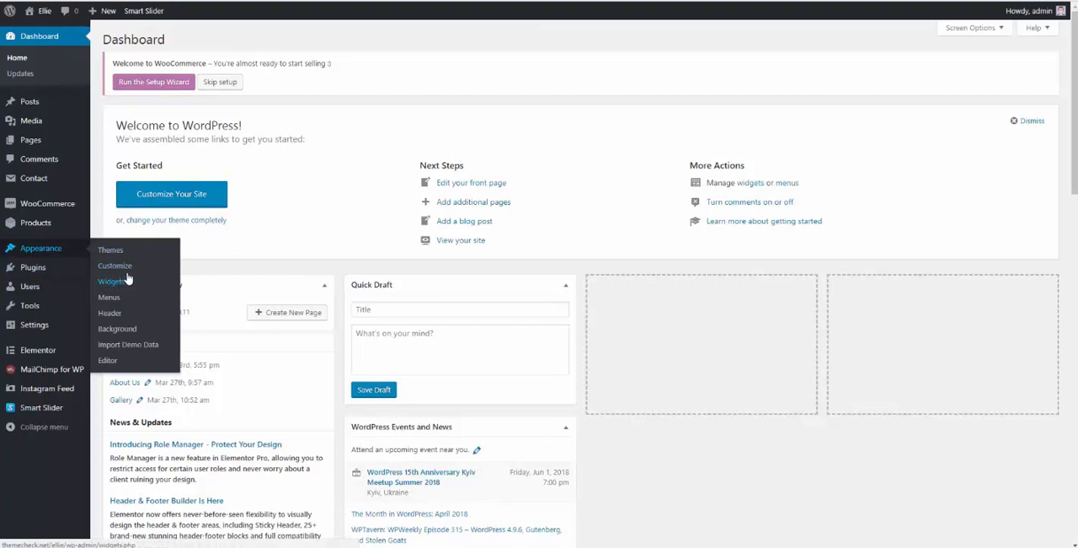
# From Appearance > Widgets, place the MailChimp Sign-Up Form widget in the Footer Sidebar.
pyautogui.click(112, 280)
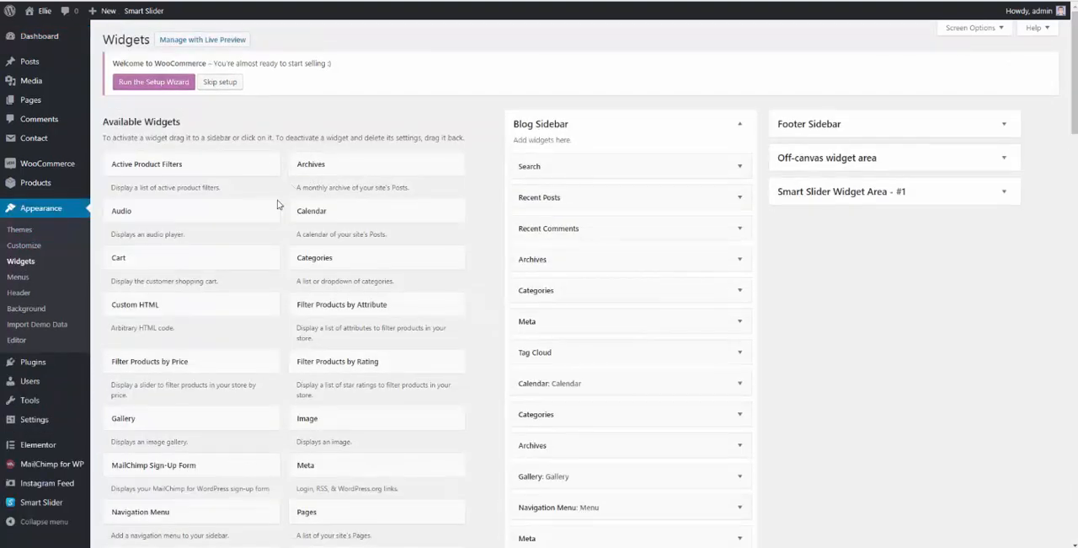
pyautogui.moveTo(152, 472)
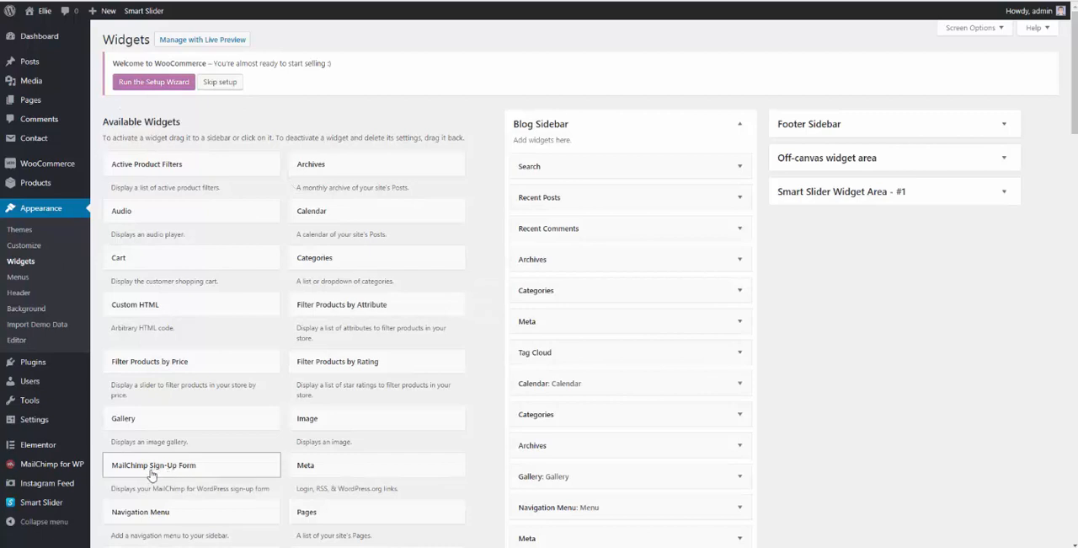
pyautogui.click(808, 123)
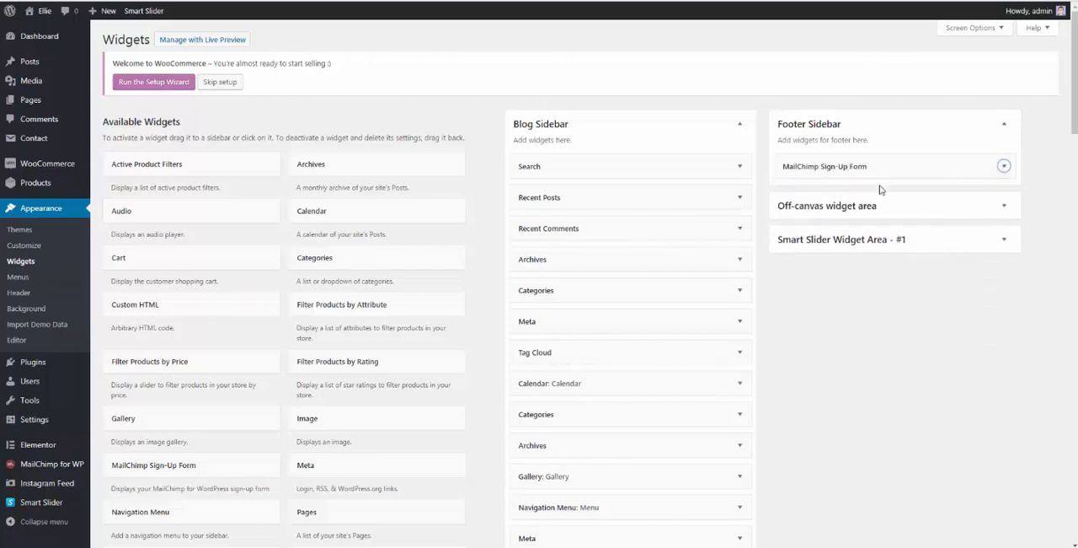
pyautogui.moveTo(52, 463)
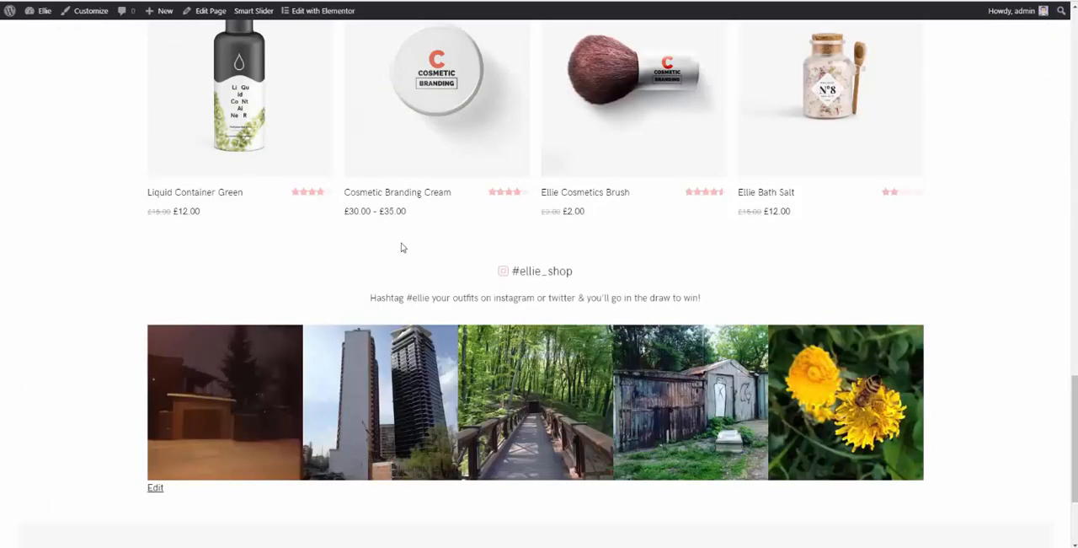
# Visit the live Ellie site from the Dashboard and open the hamburger off-canvas sidebar.
pyautogui.scroll(-3)
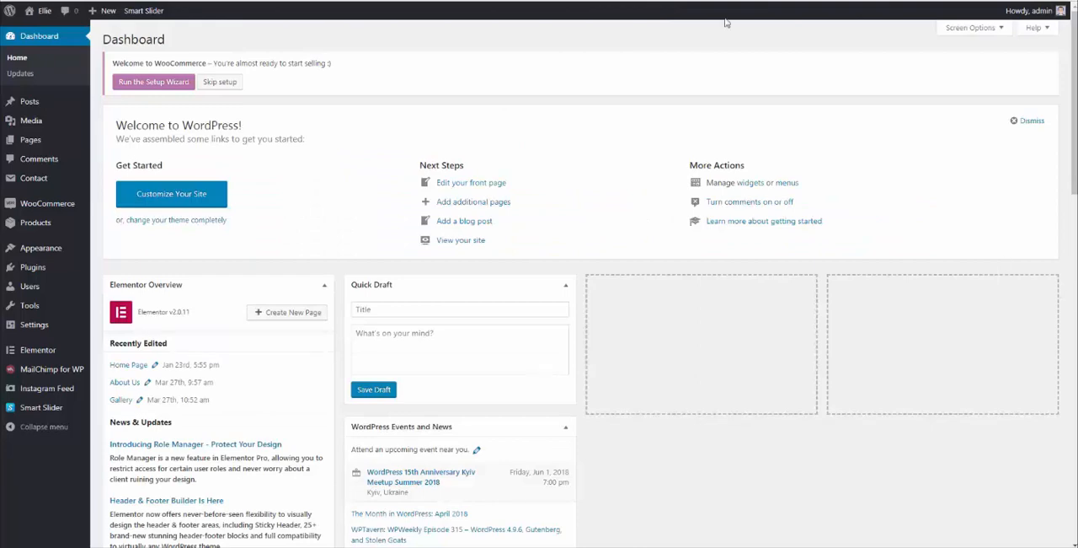
pyautogui.click(461, 239)
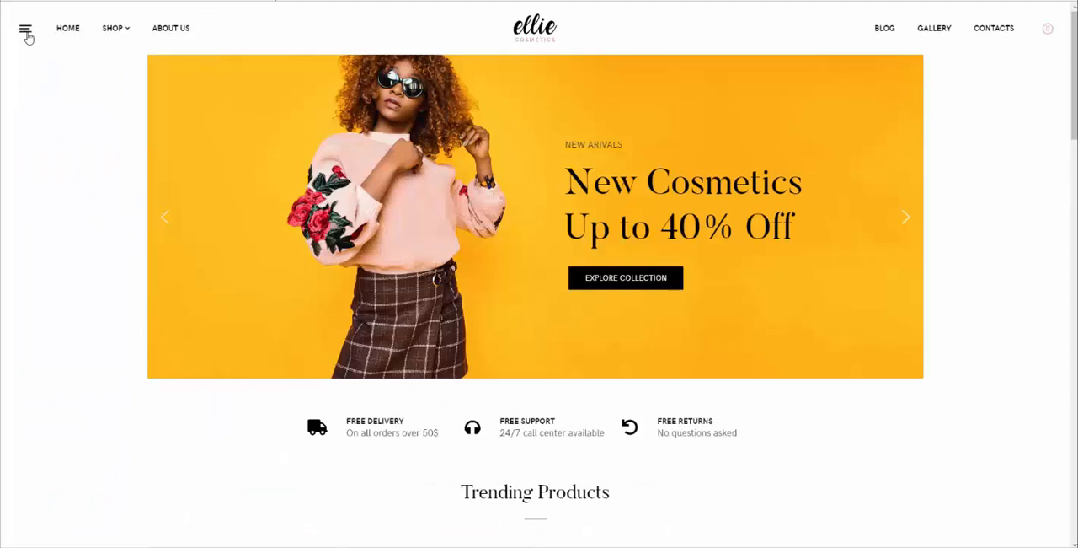
pyautogui.click(25, 28)
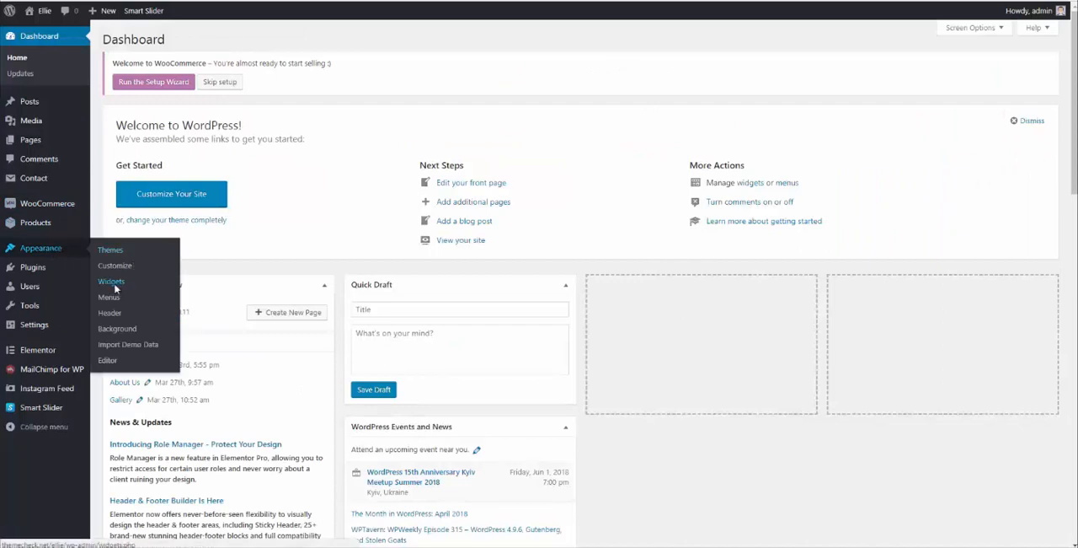
# Add a Search widget titled 'Search' to the Off-canvas widget area, then collapse it.
pyautogui.click(111, 281)
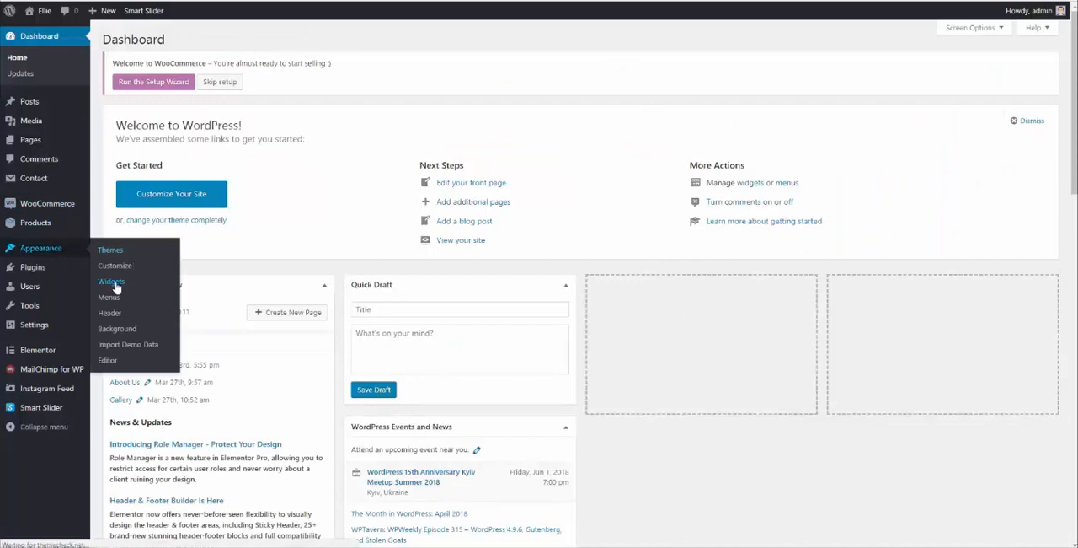
pyautogui.click(111, 281)
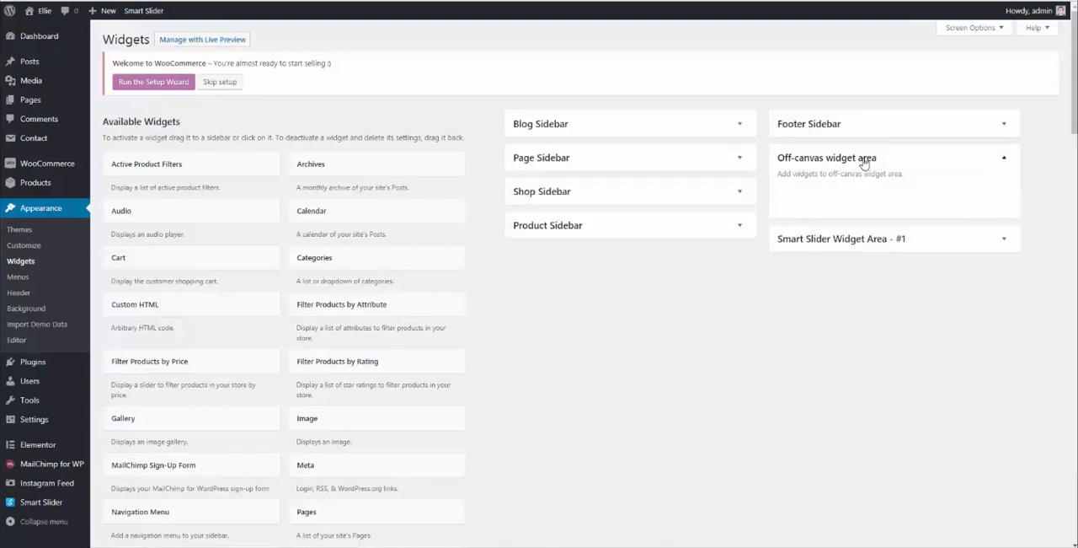
pyautogui.moveTo(863, 164)
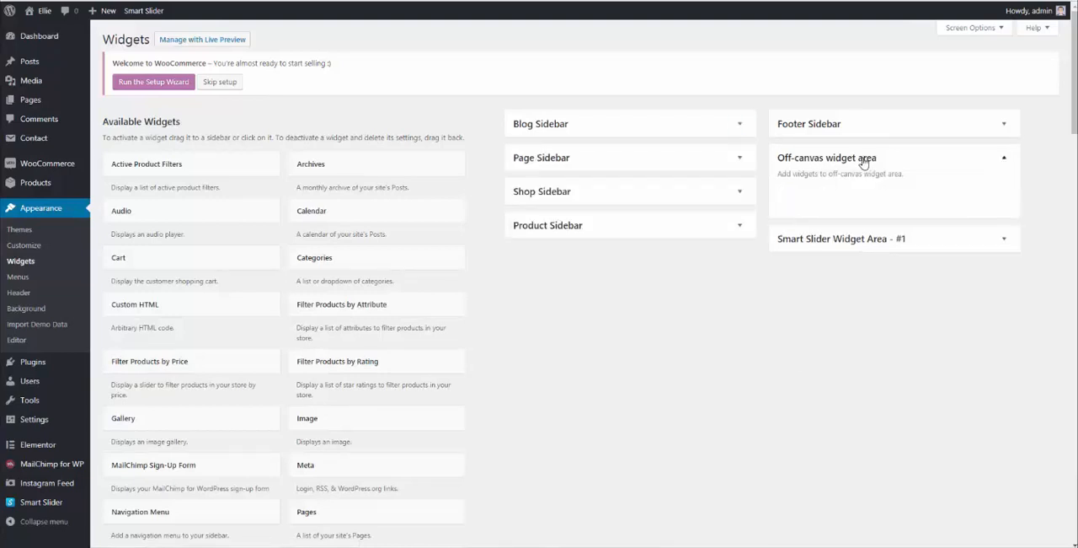
pyautogui.scroll(-3)
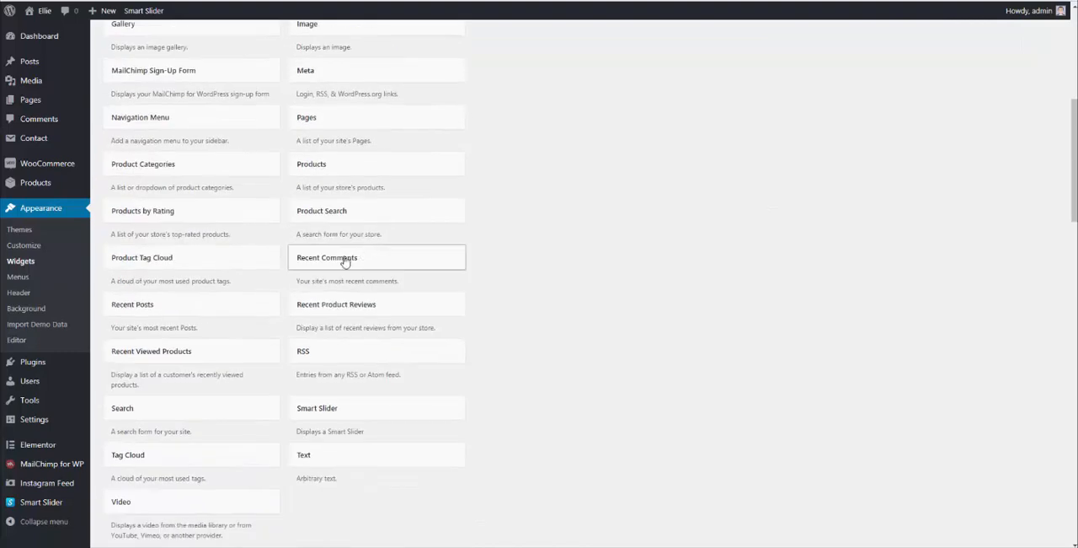
pyautogui.scroll(3)
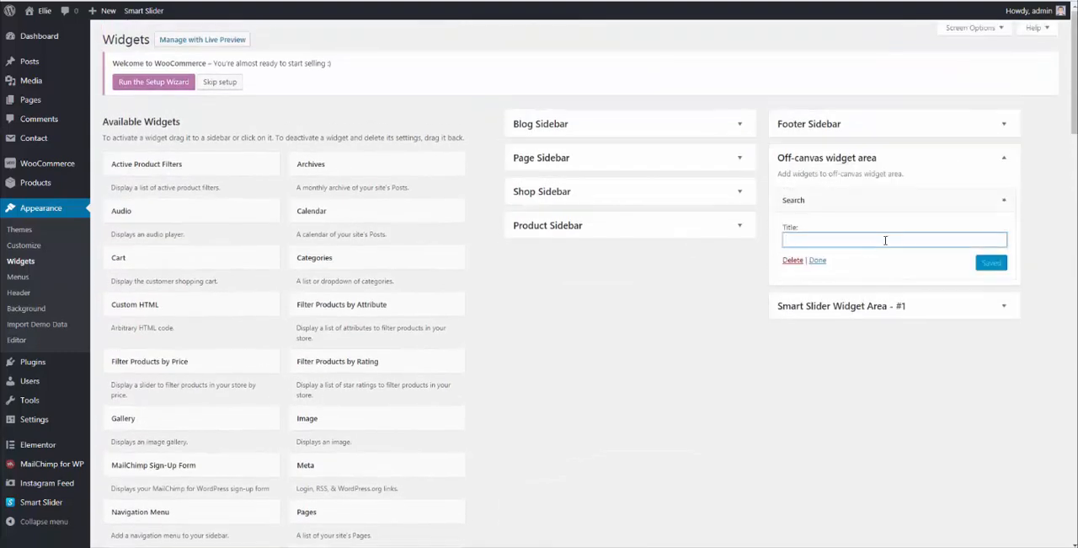
pyautogui.write('Se')
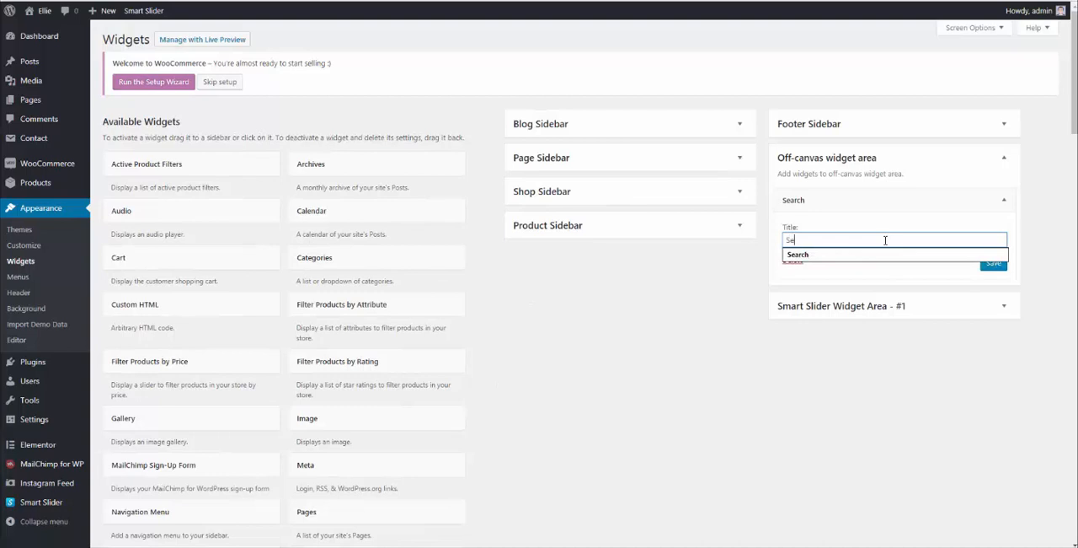
pyautogui.write('arch')
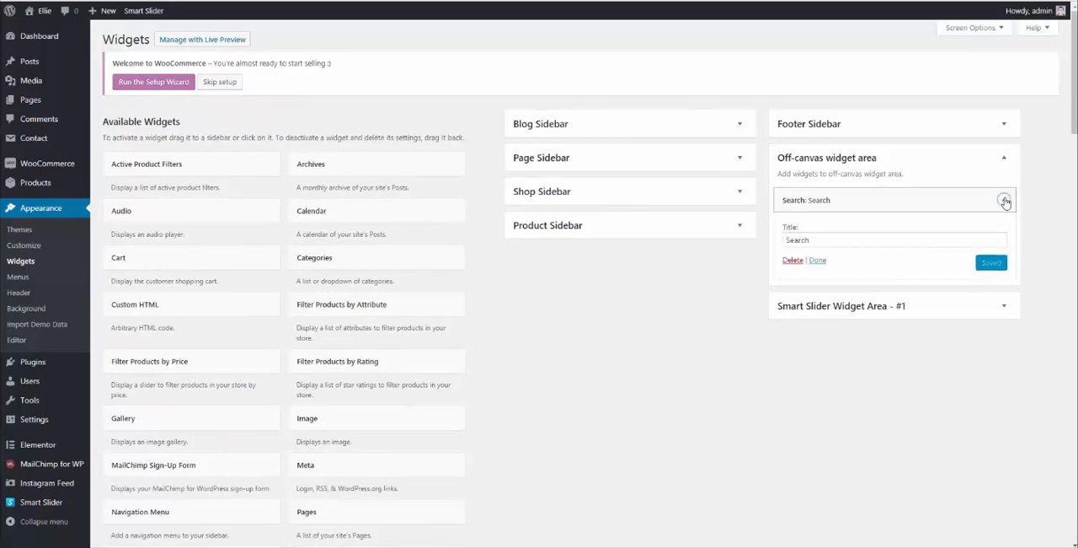
pyautogui.click(1003, 200)
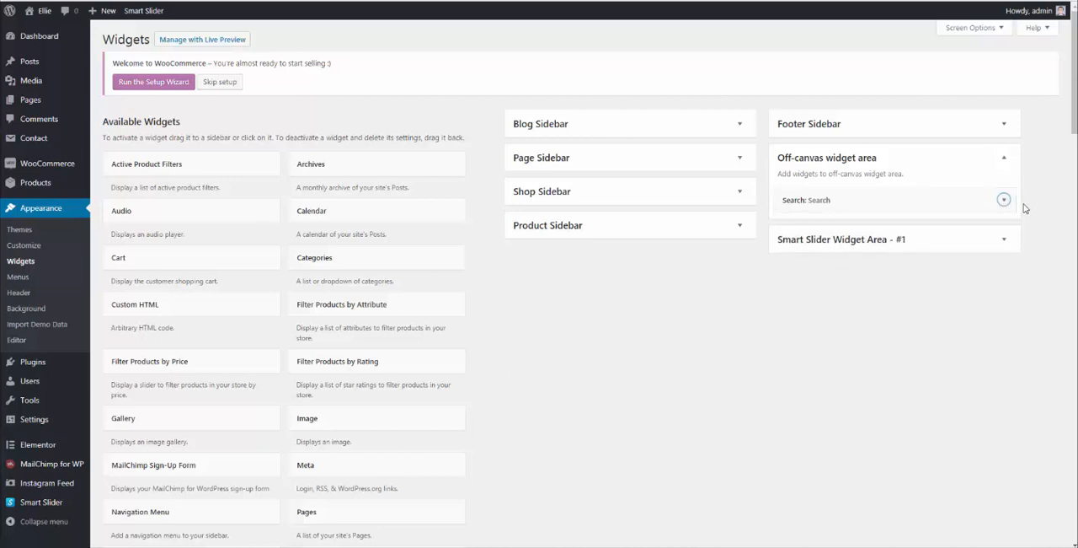
# Add a 'Menu' navigation widget showing Off Canvas Menu and save the Custom HTML ELLIE logo widget.
pyautogui.scroll(-3)
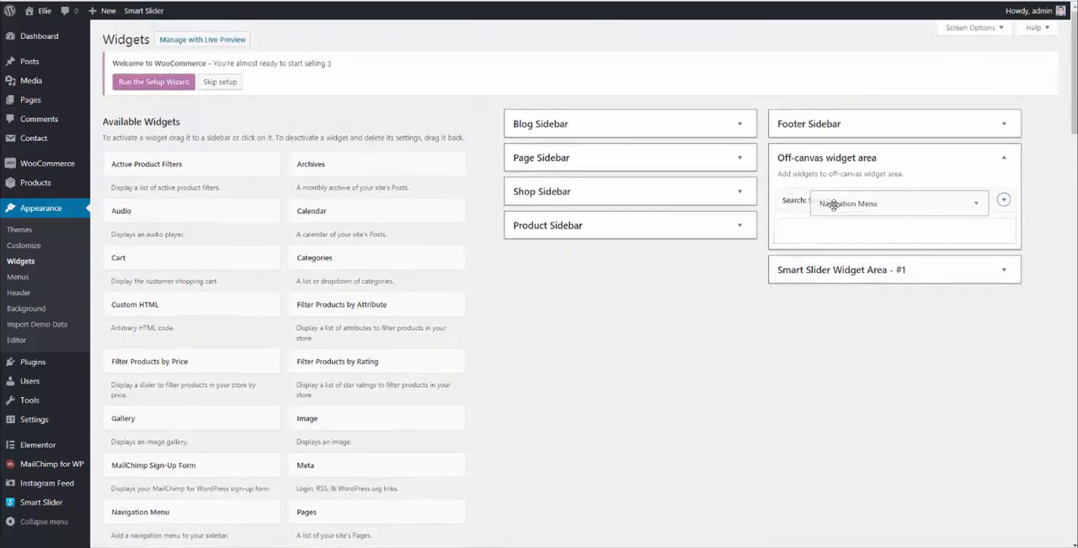
pyautogui.click(848, 204)
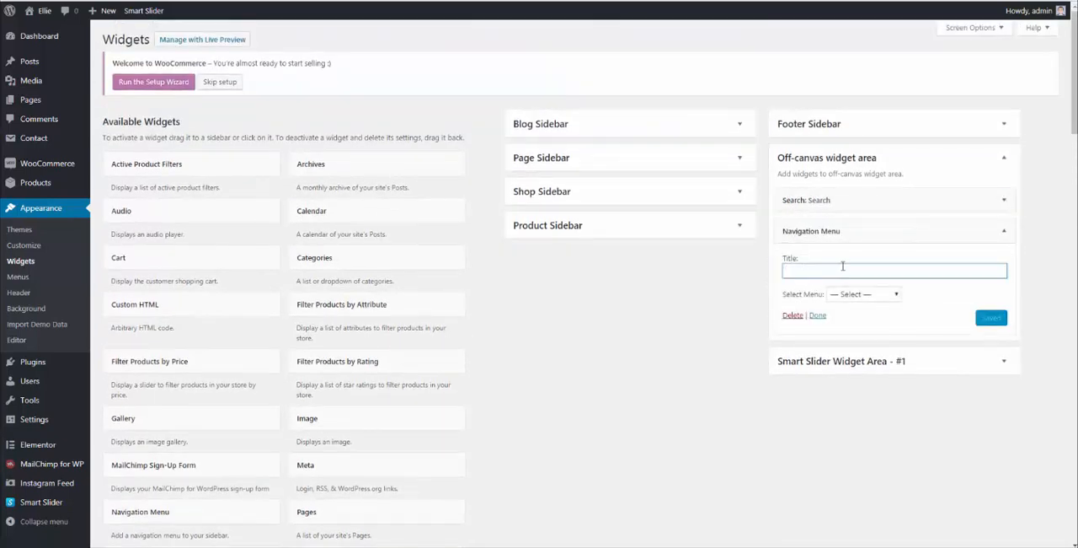
pyautogui.write('Menu')
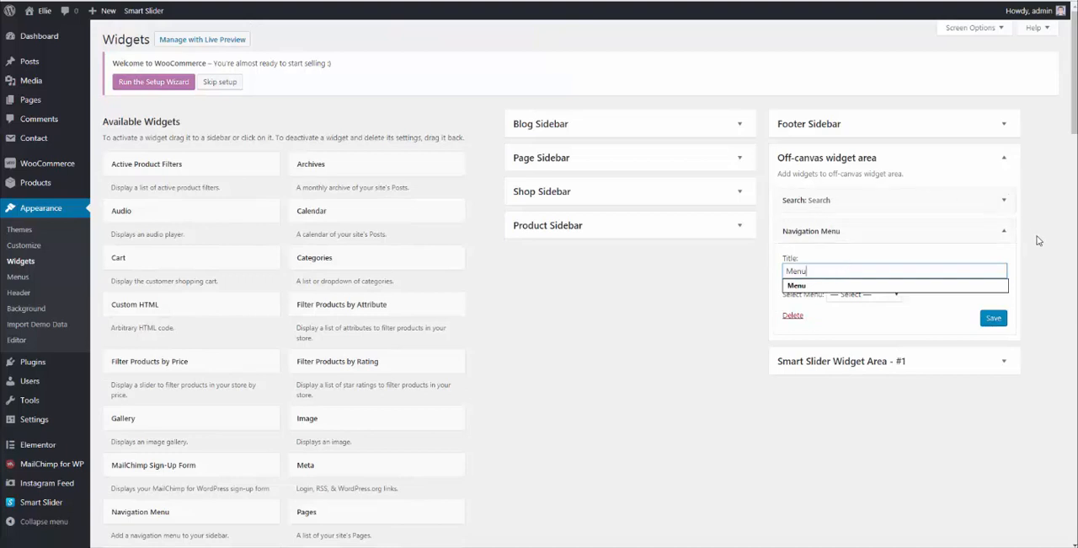
pyautogui.click(864, 294)
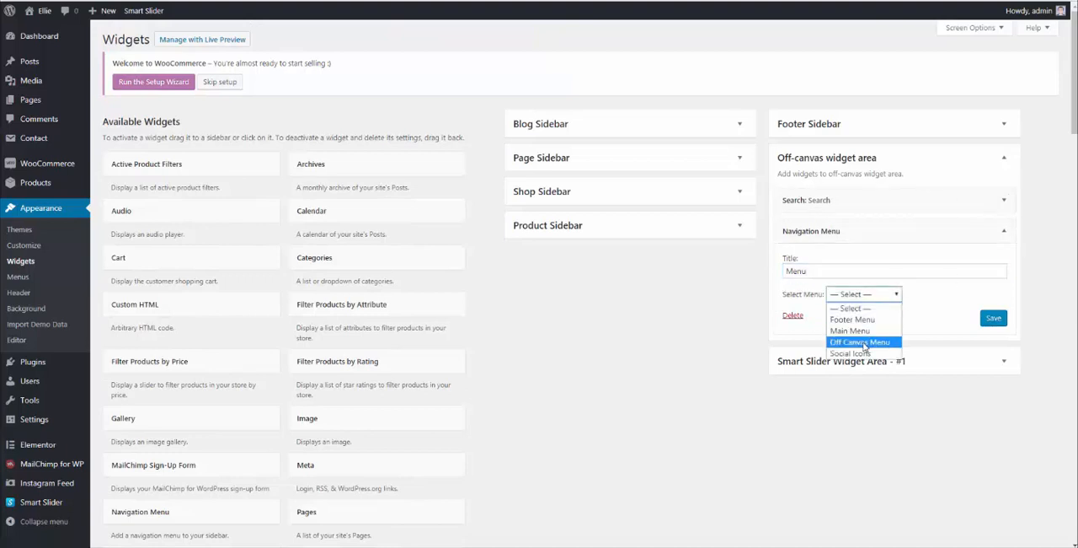
pyautogui.click(859, 342)
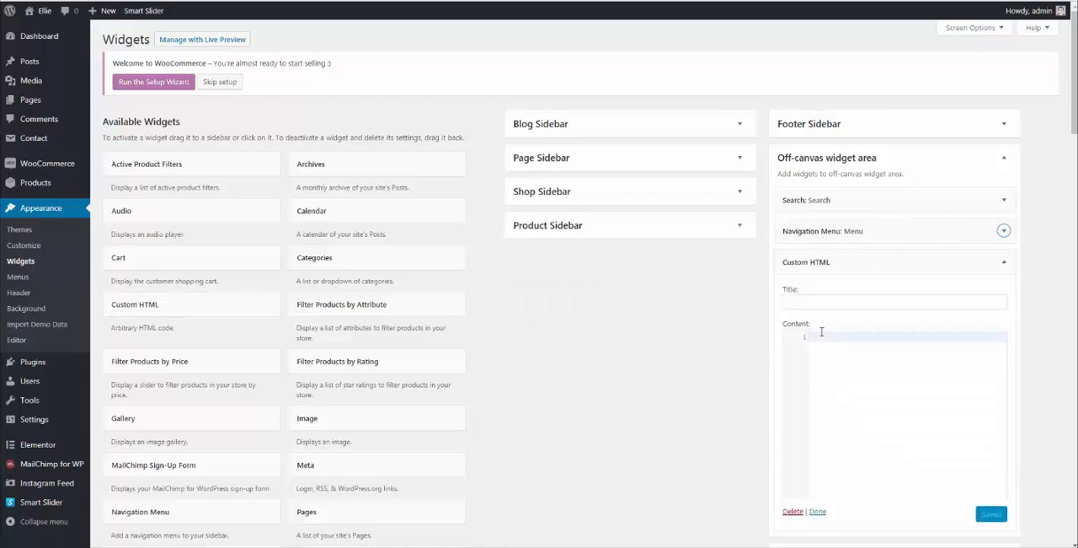
pyautogui.moveTo(495, 426)
pyautogui.write('<div class="hidden-logo">ELLIE</div>')
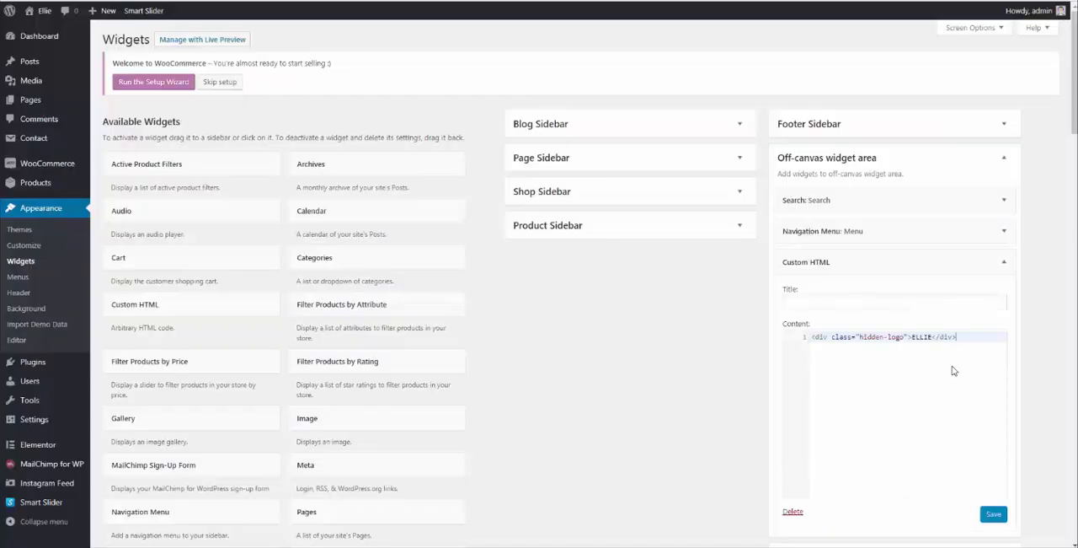
pyautogui.click(993, 514)
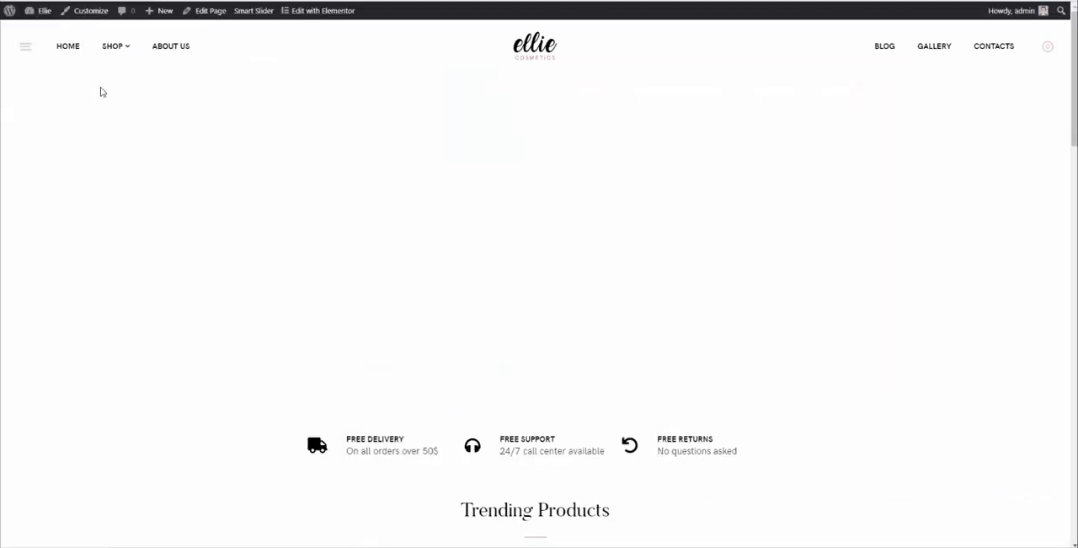
# Open the live site's hamburger sidebar to see Search, Menu links and the ELLIE logo.
pyautogui.click(25, 45)
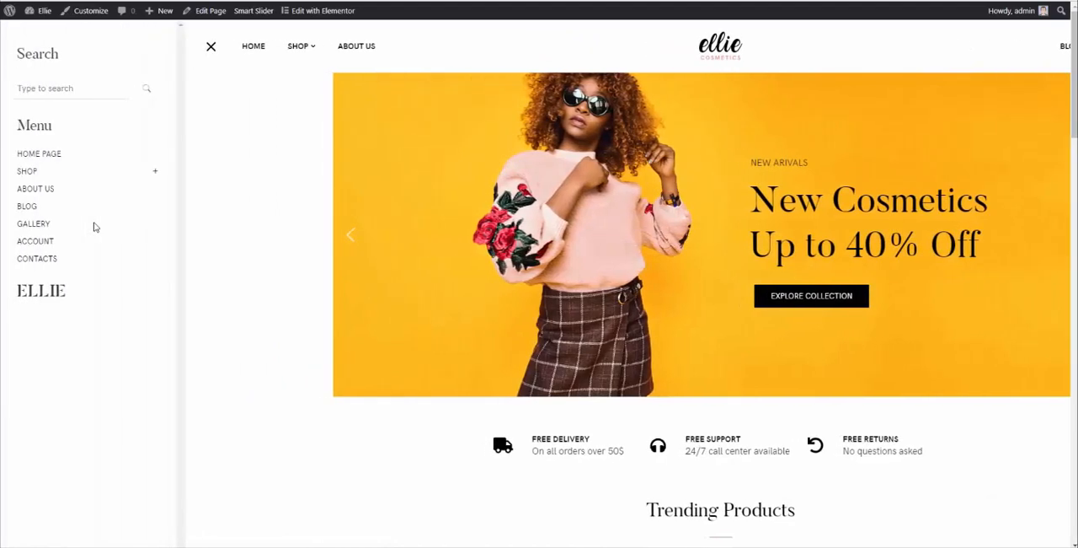